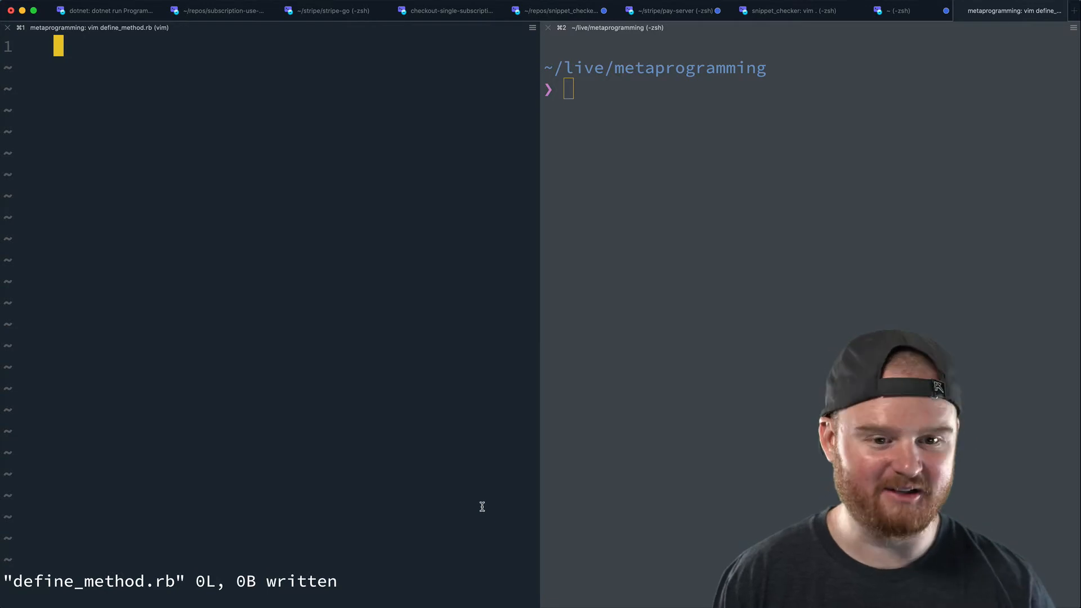
mouse_move(414, 390)
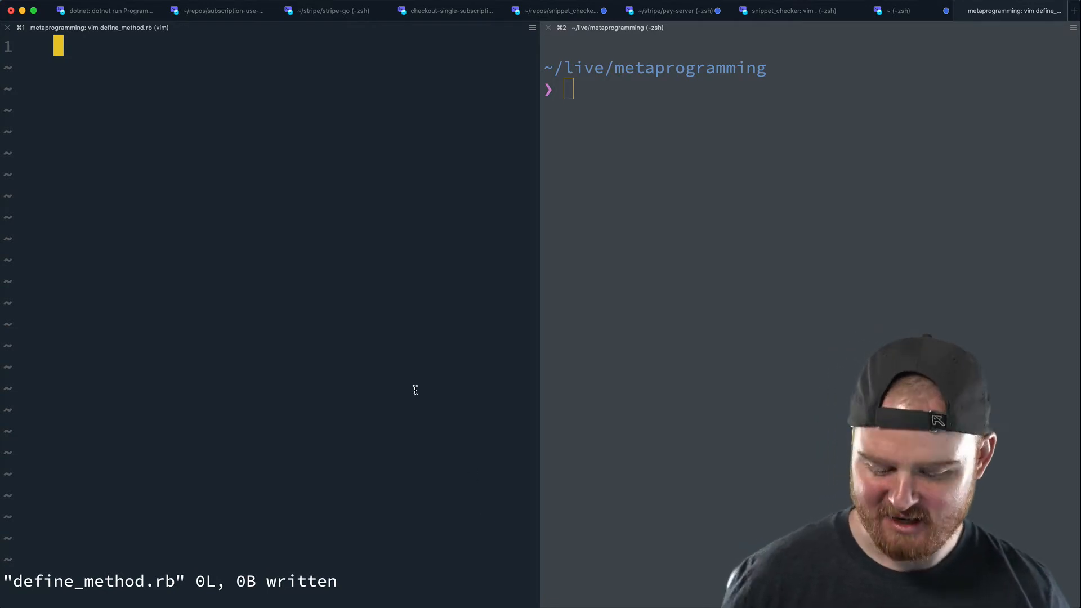
Enter Insert mode in the empty define_method.rb buffer.
key("i")
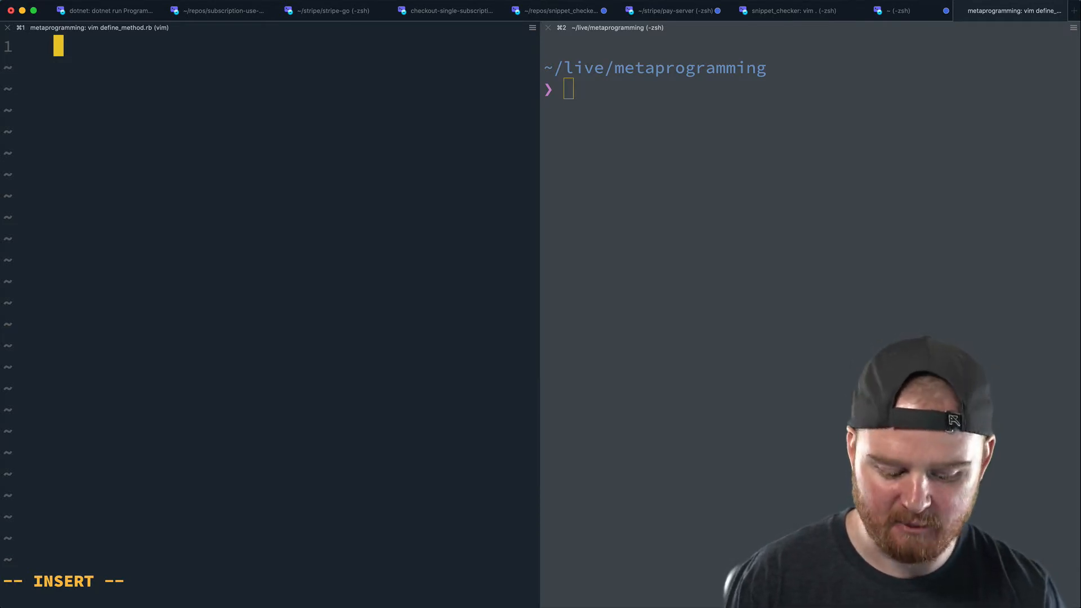
Declare class Event < ModelBase with an enum status: [] call.
type("c")
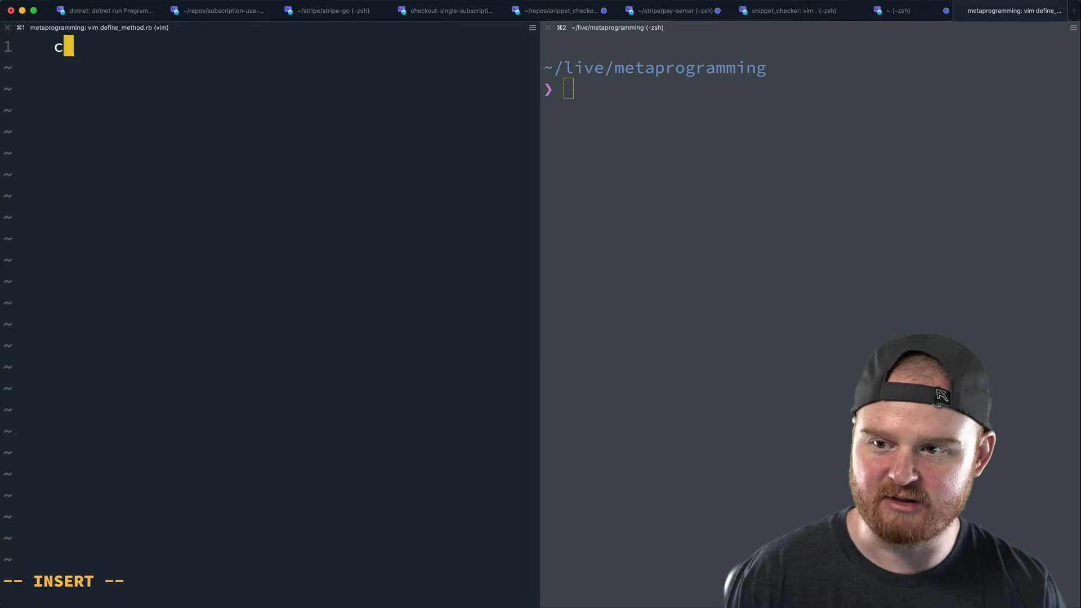
type("lass Event.")
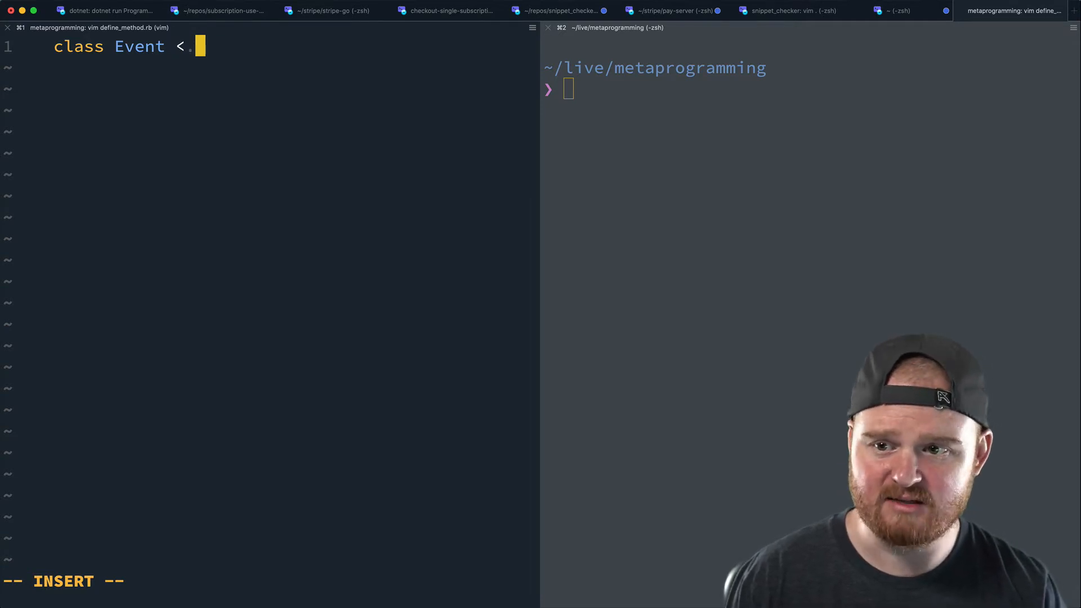
type("ModelBas")
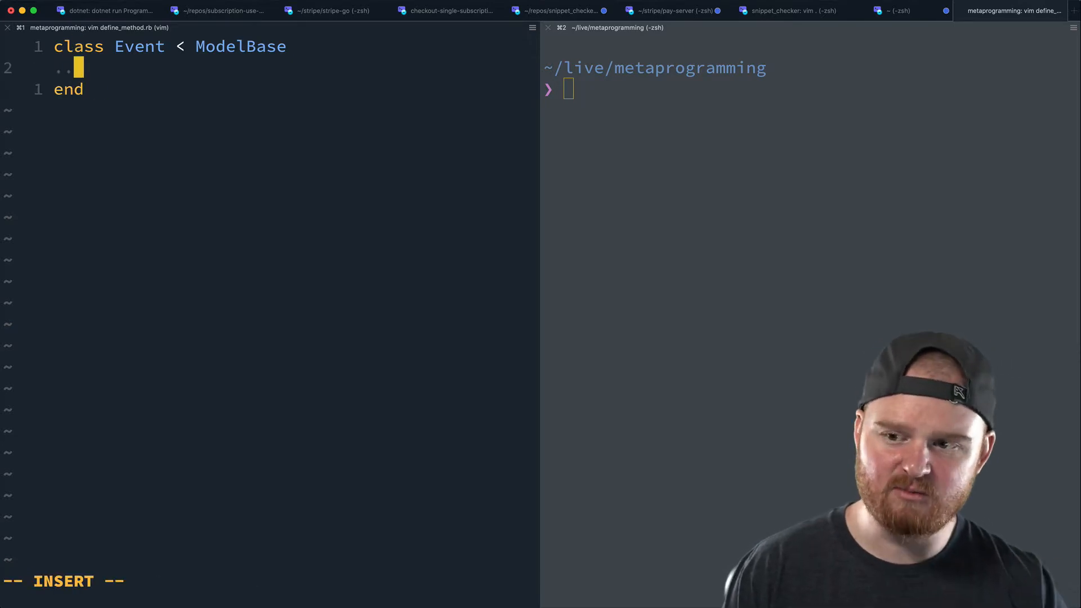
type("e")
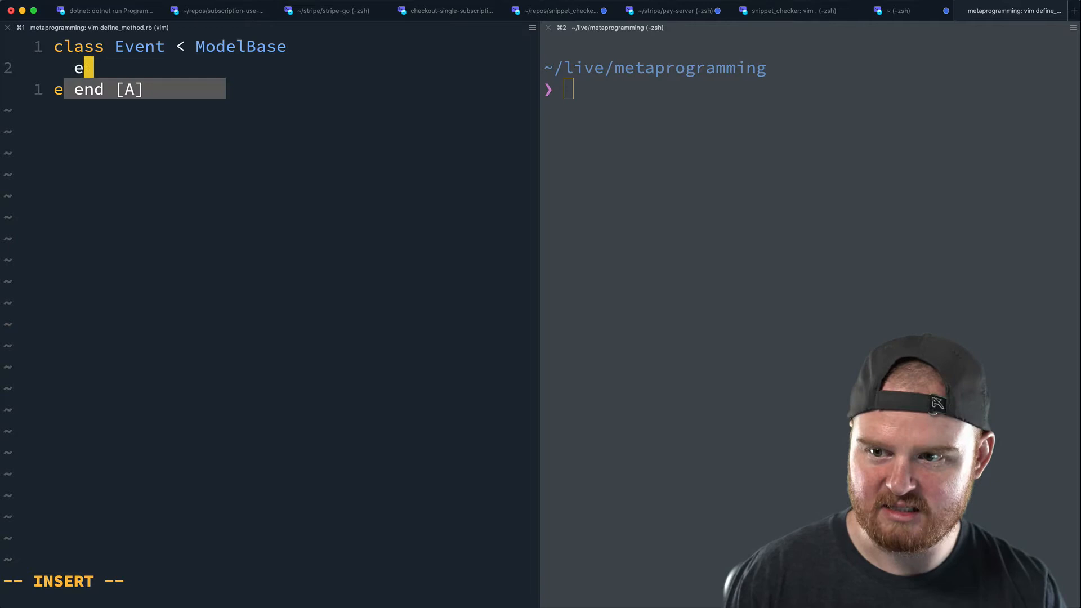
type("num.")
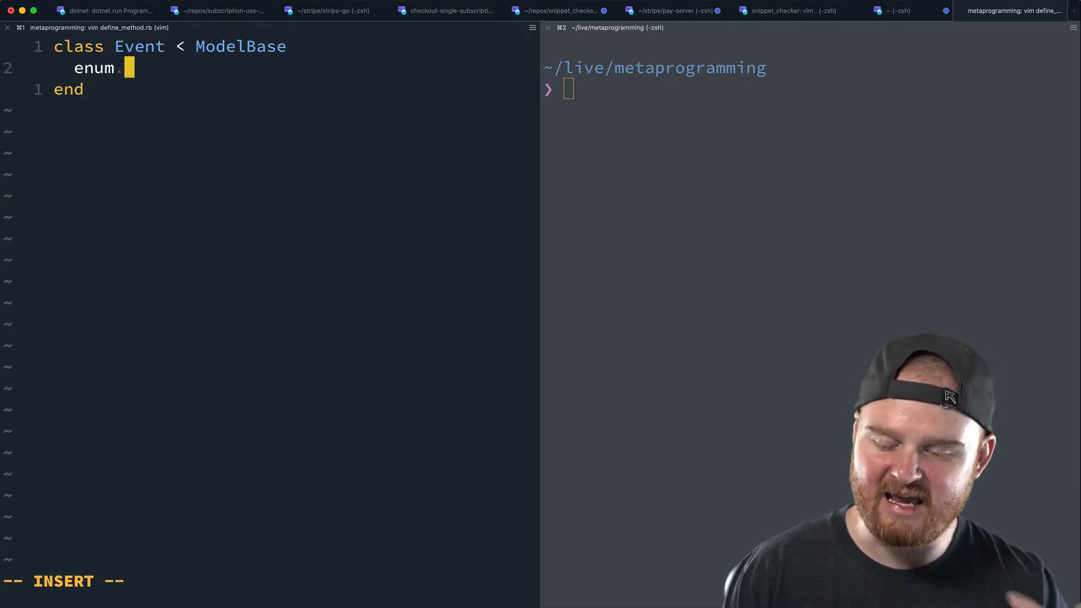
type(":")
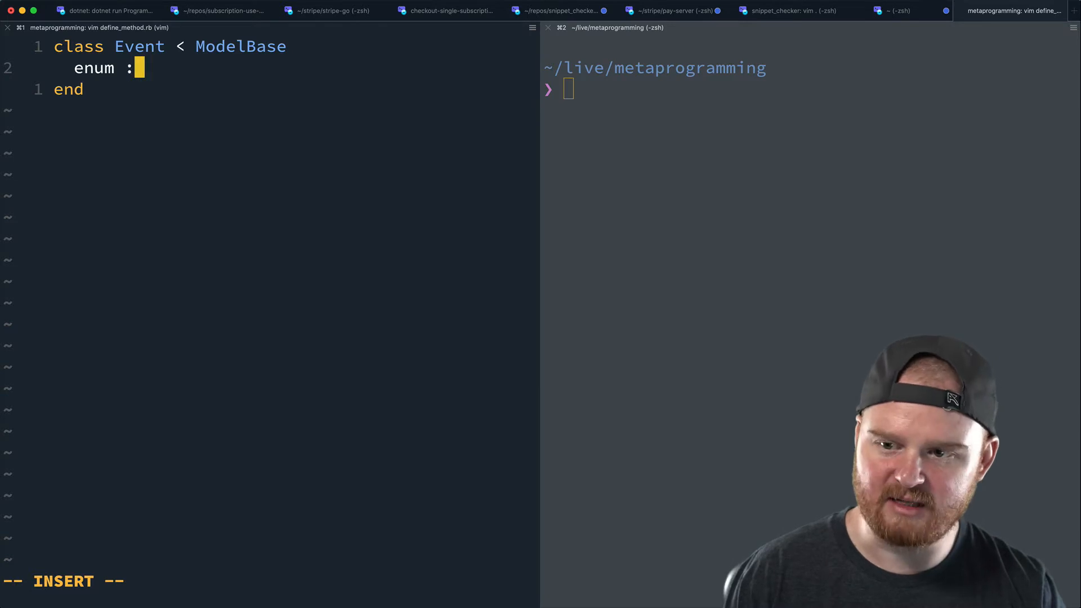
type("status: [")
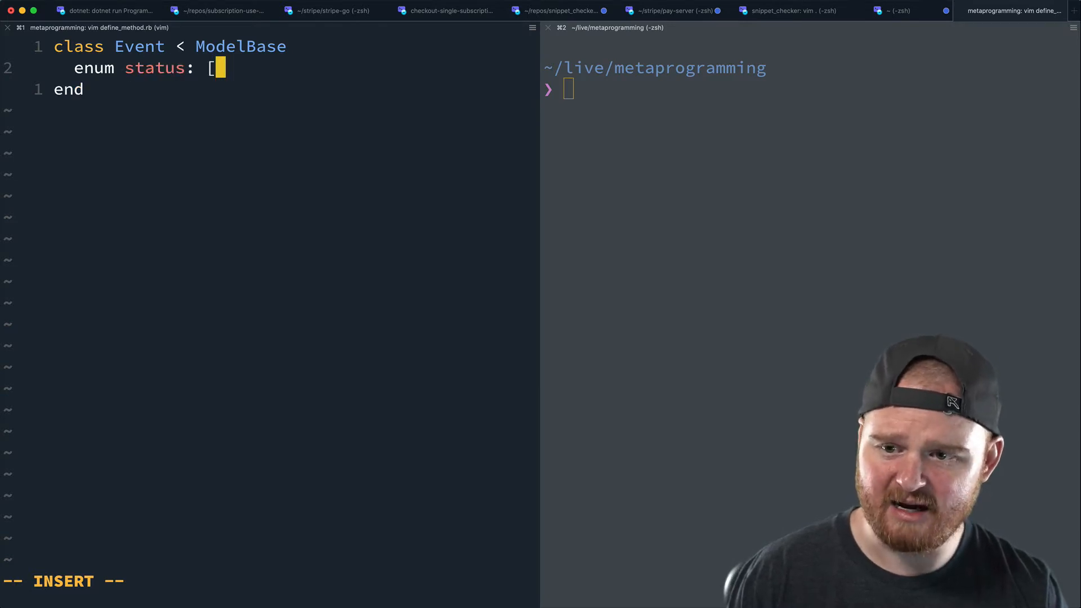
type("]")
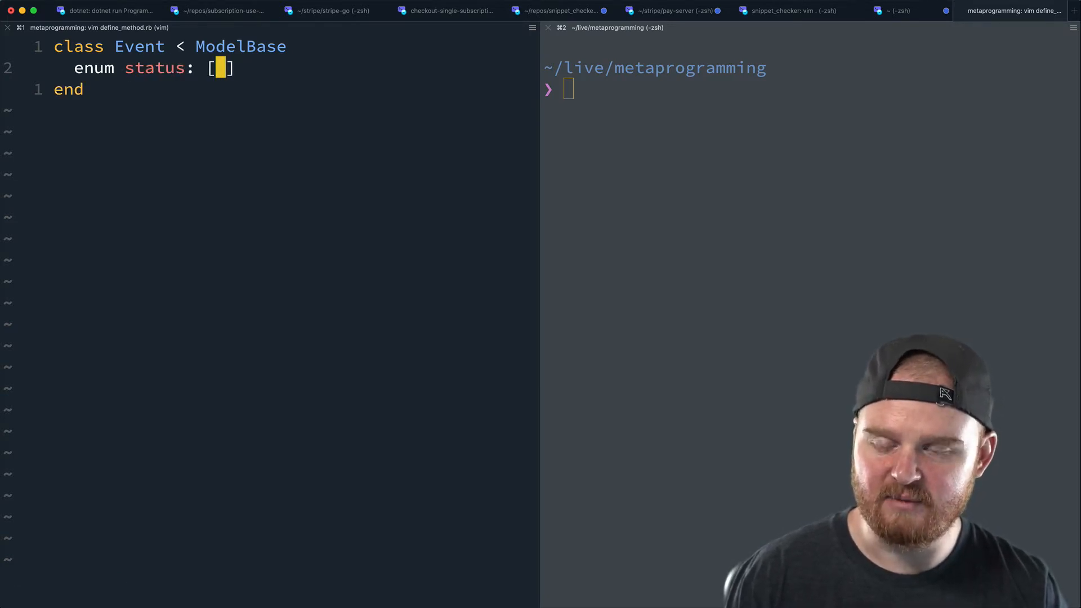
key("i")
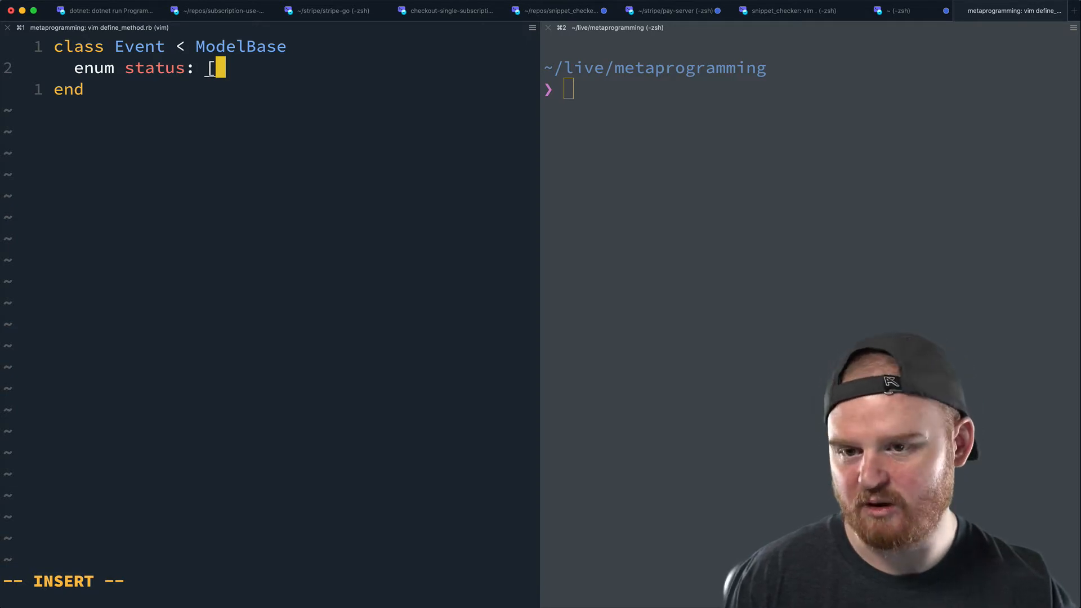
List :pending, :success and :failed as the enum status values.
type(":")
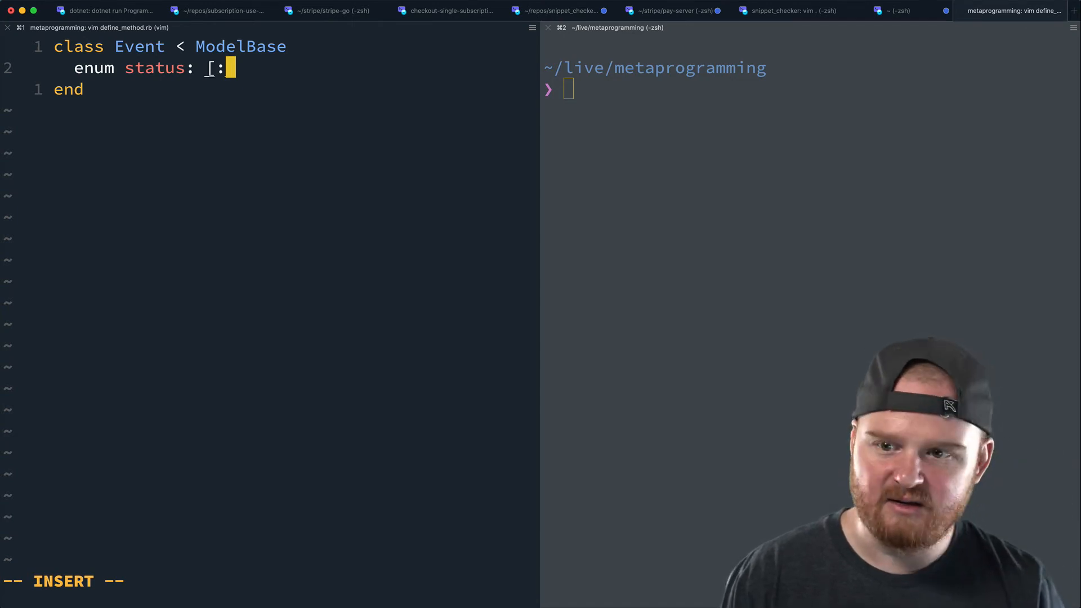
type("pending, :")
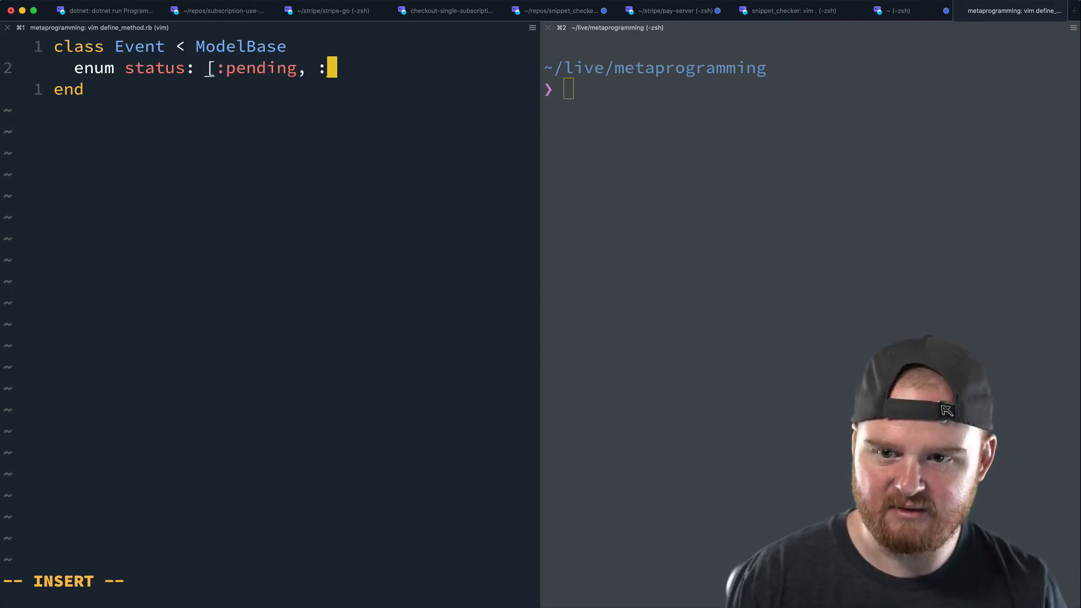
type("succe")
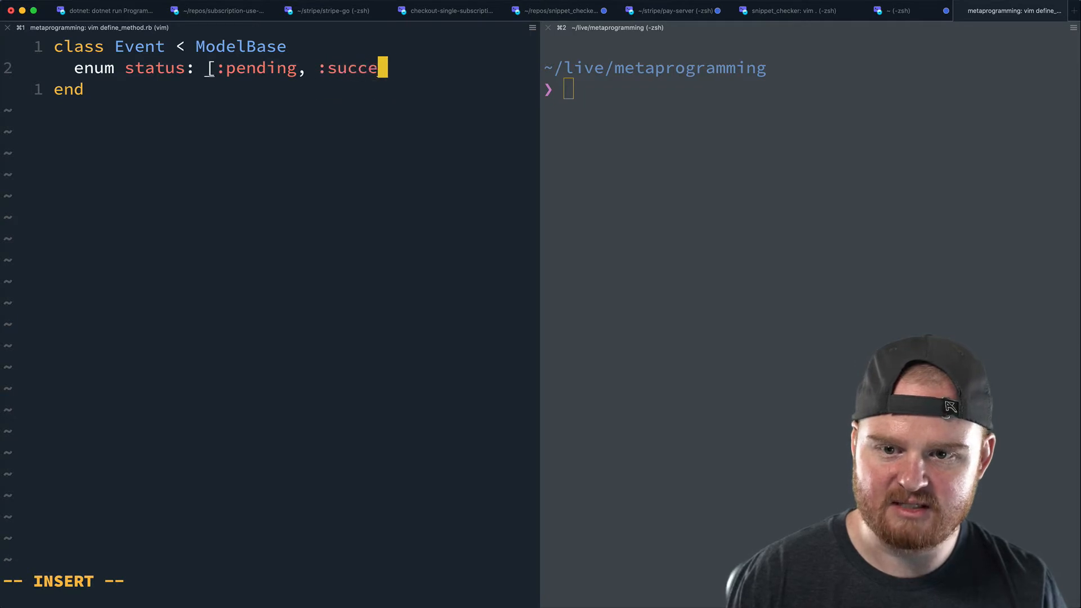
type("ss, :failed")
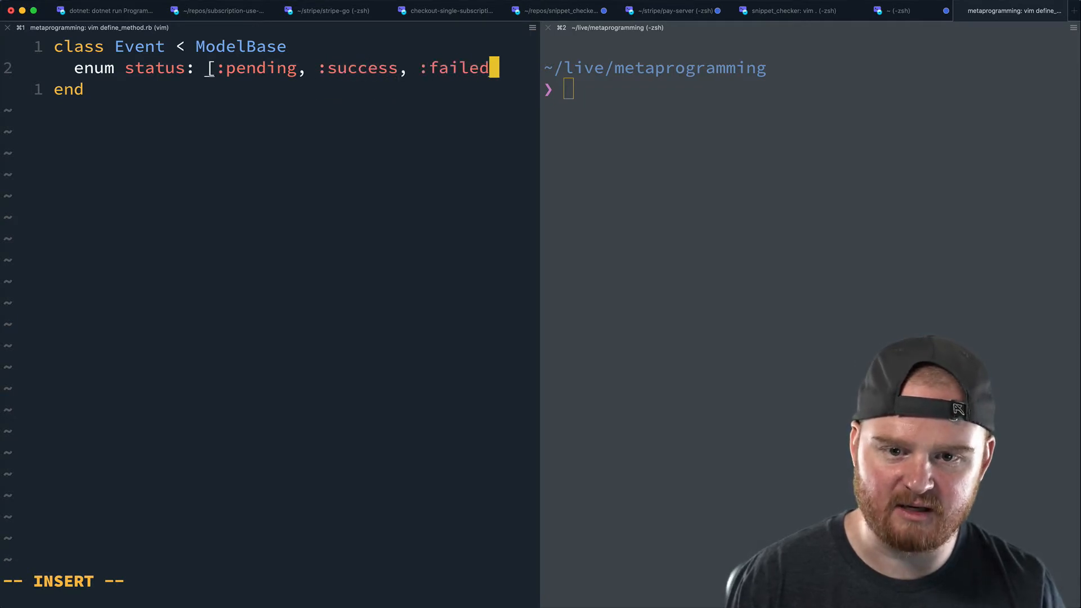
key("Escape")
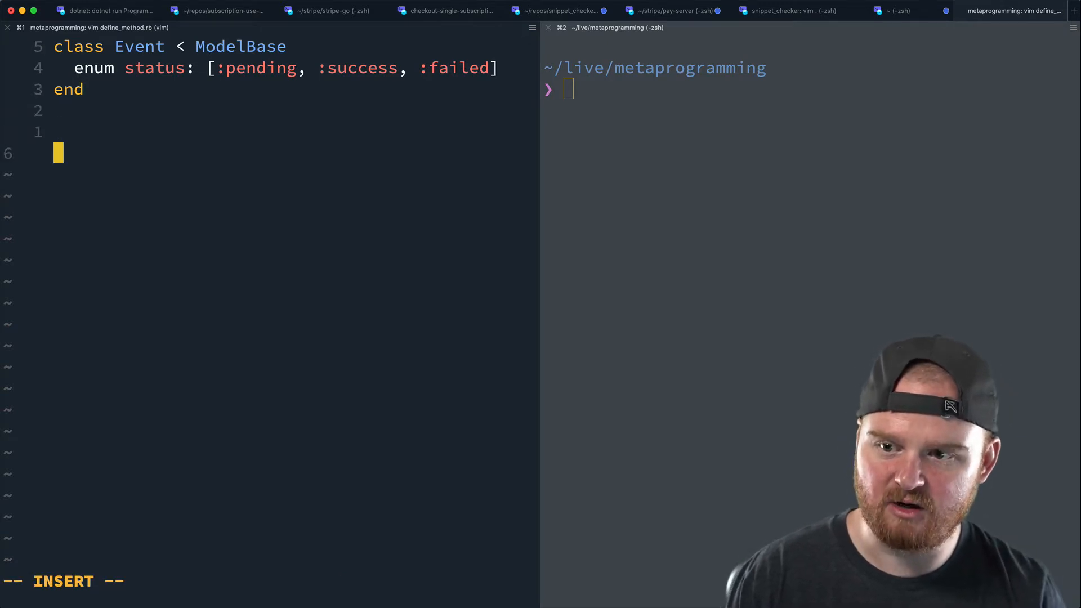
Write event = Event.new, event.status = :pending and p event.status.
type("event = Event.new")
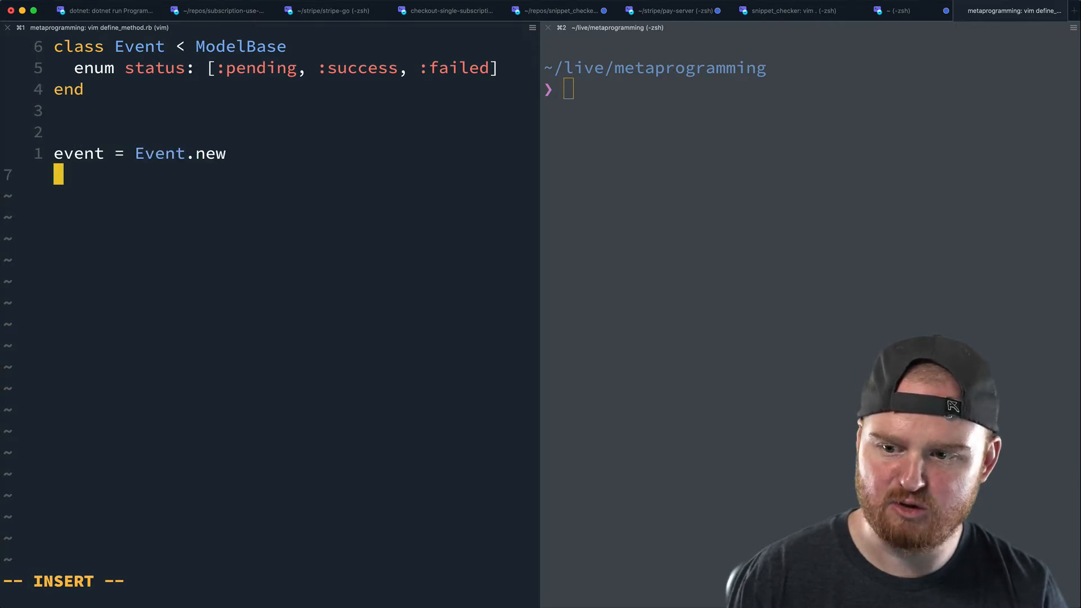
type("event.")
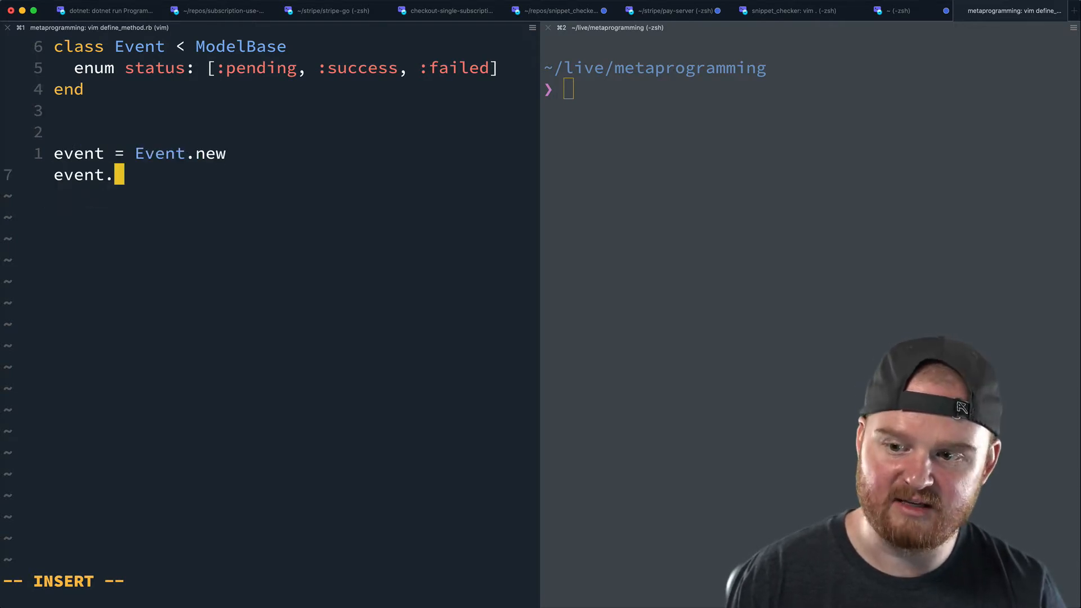
type("status = :pending")
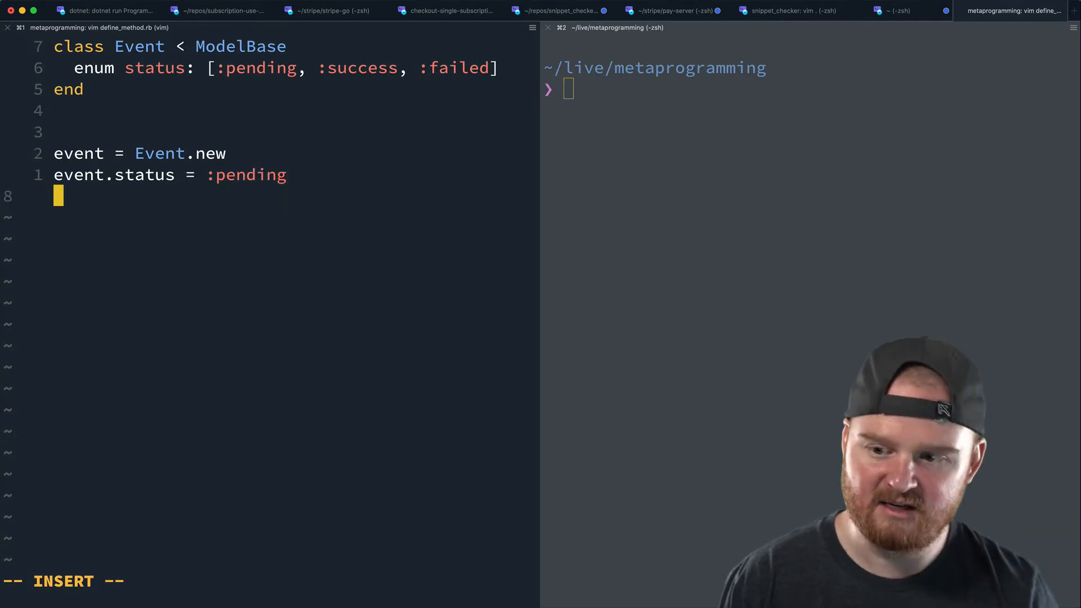
type("p e")
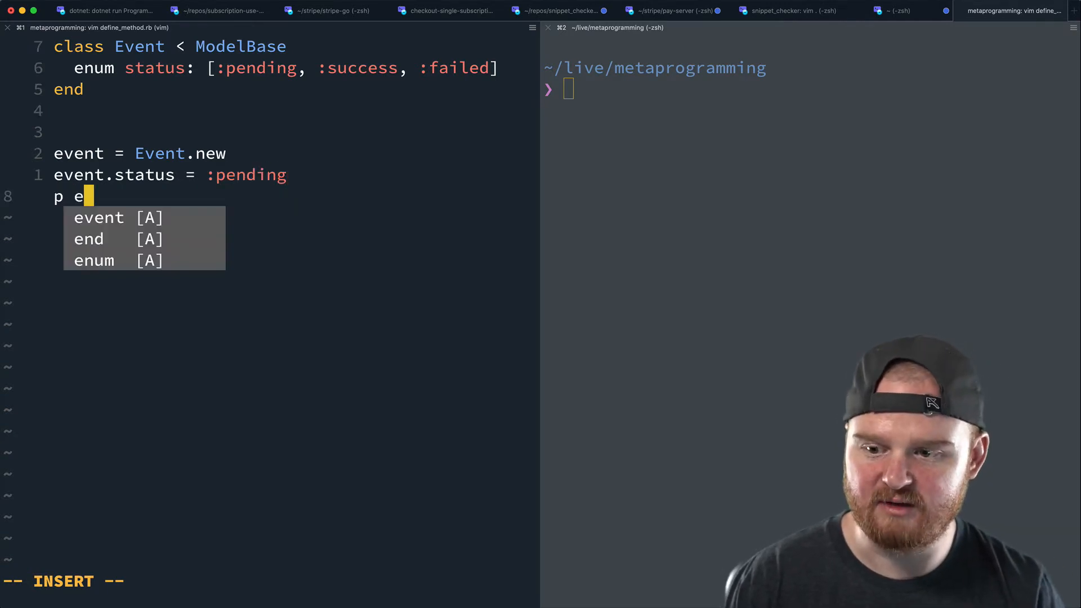
type("vent.status")
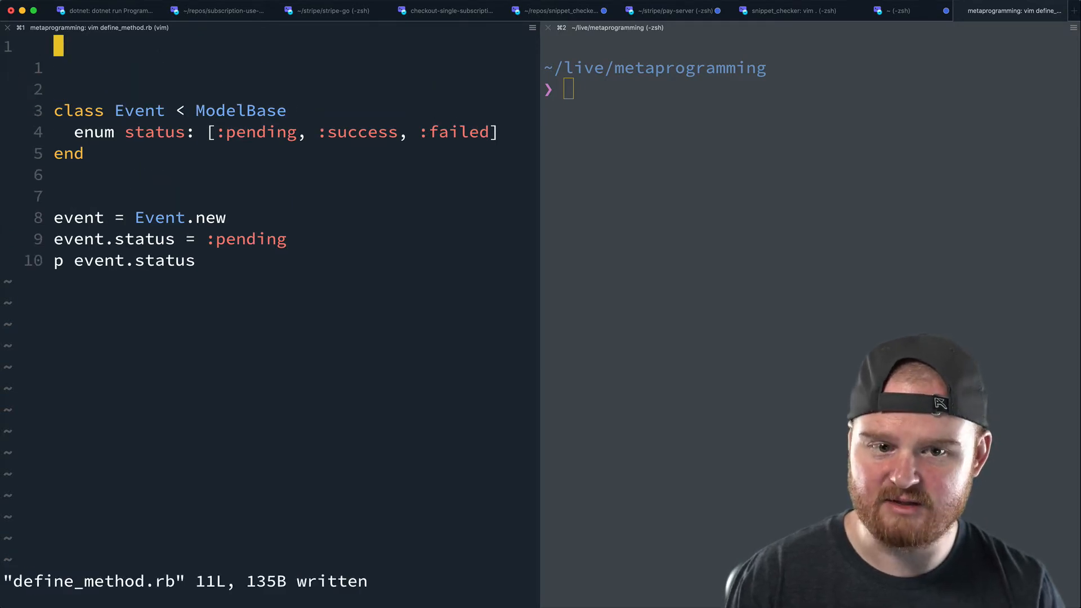
Run ruby define_method.rb, getting the ModelBase NameError, and begin a ModelBase class.
type("ruby define_method.rb")
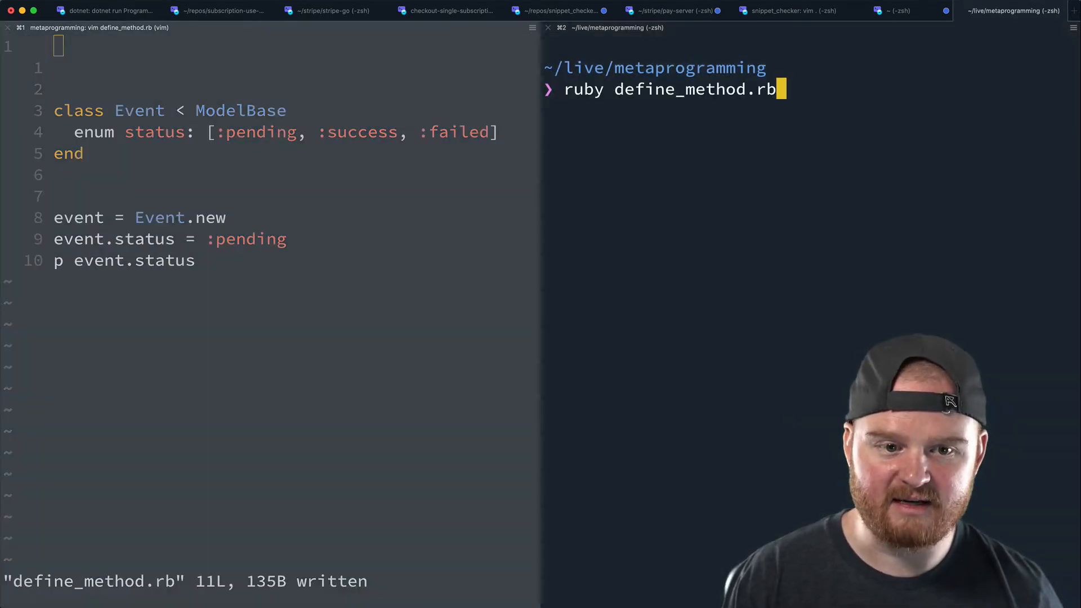
key("enter")
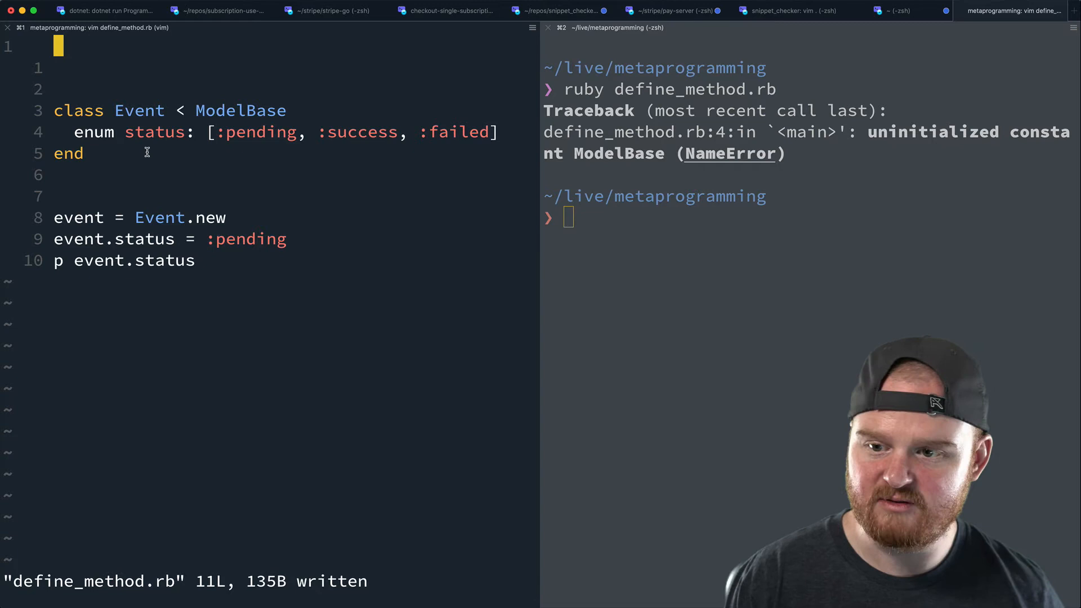
type("class ModelBase")
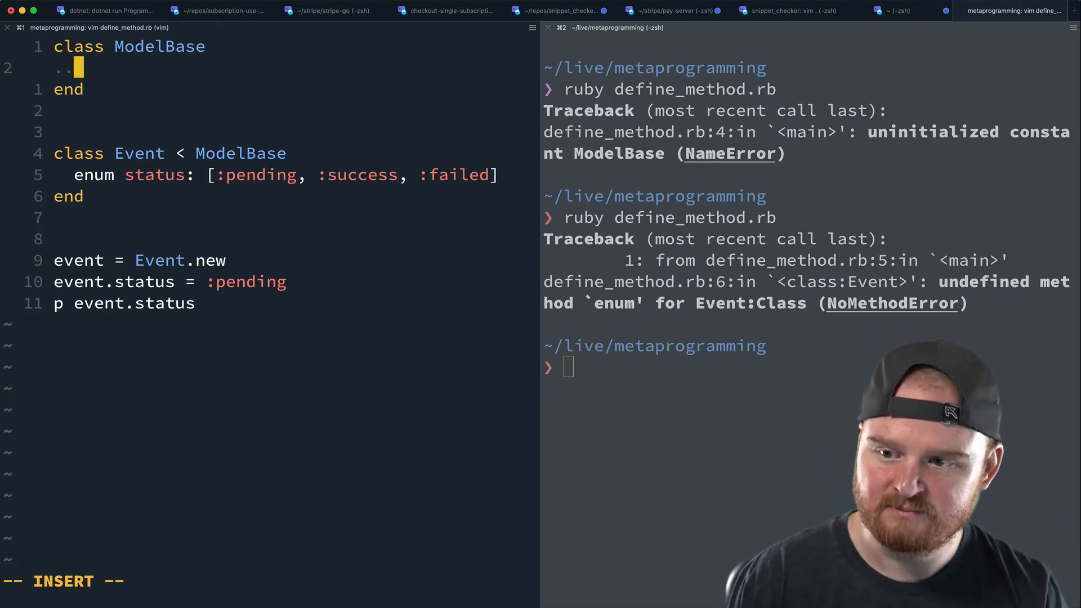
Type the def self.enum(**kwargs signature inside ModelBase.
type("def")
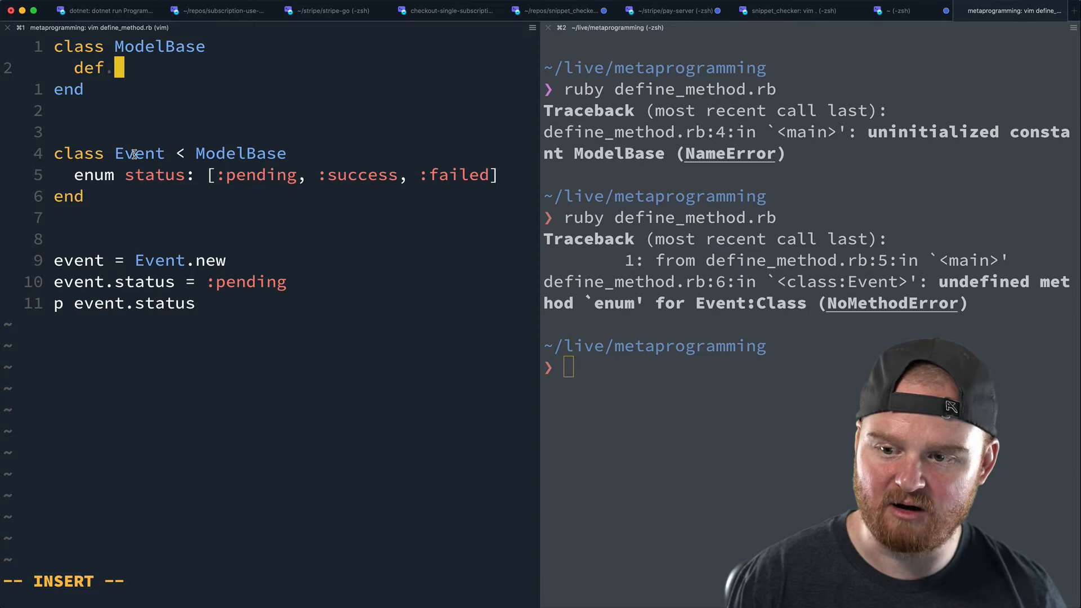
type("self.enum(")
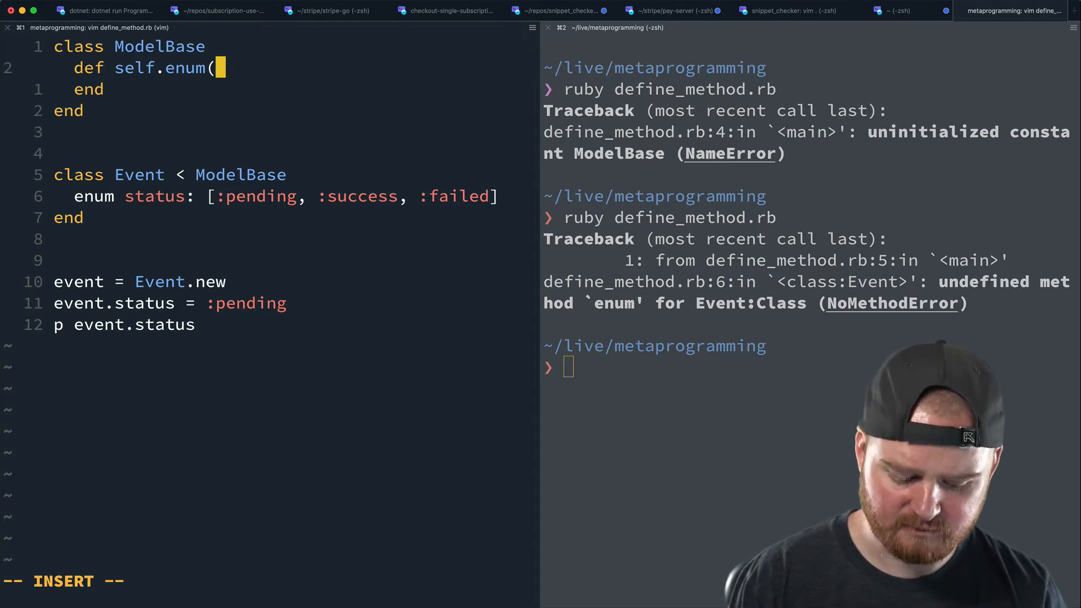
type("*k")
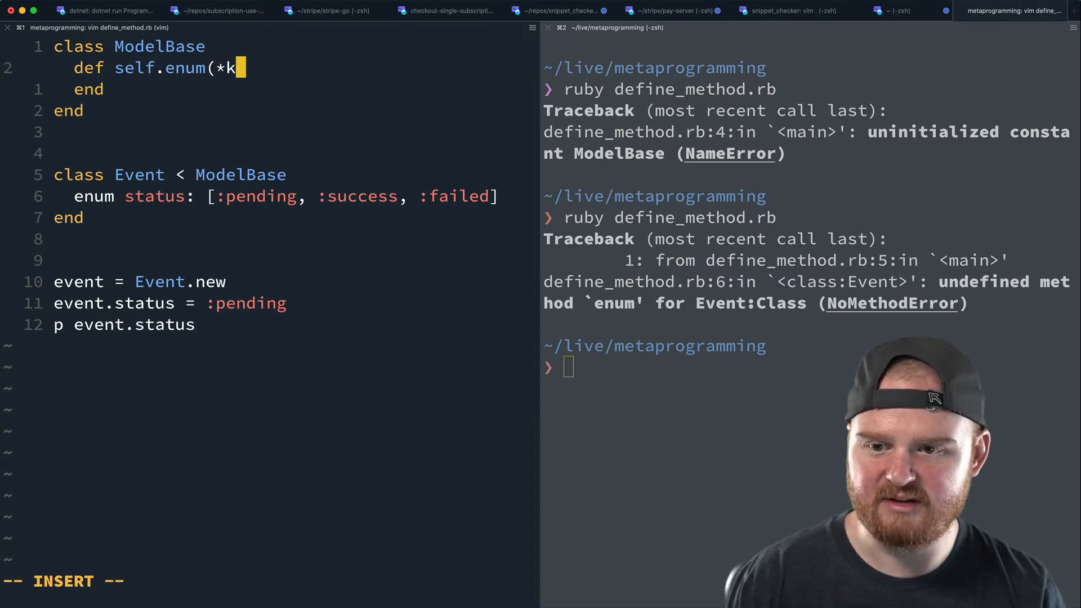
type("*kwarg")
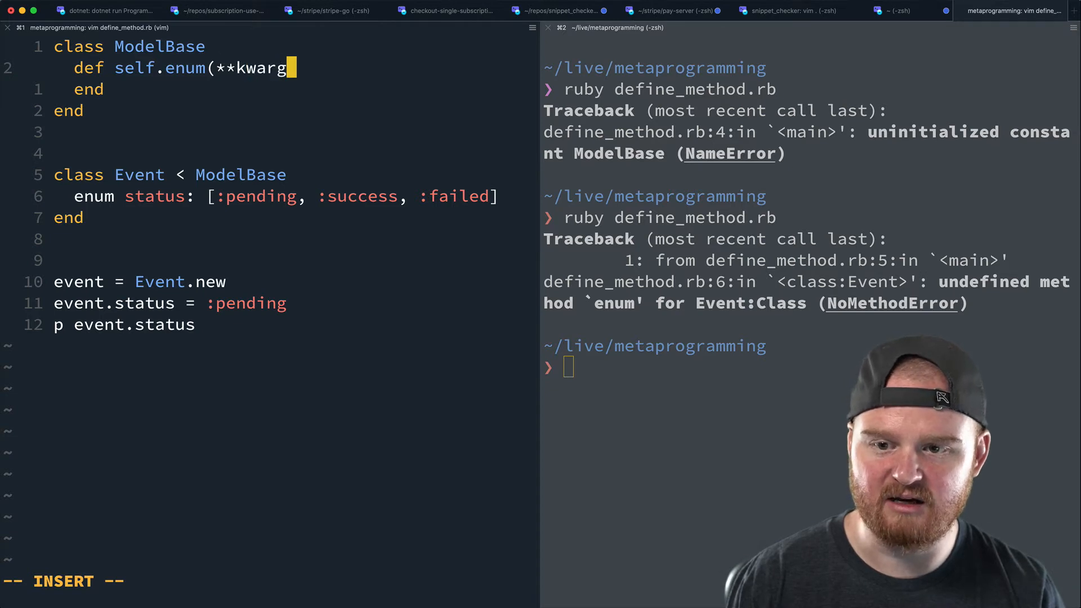
type("s)")
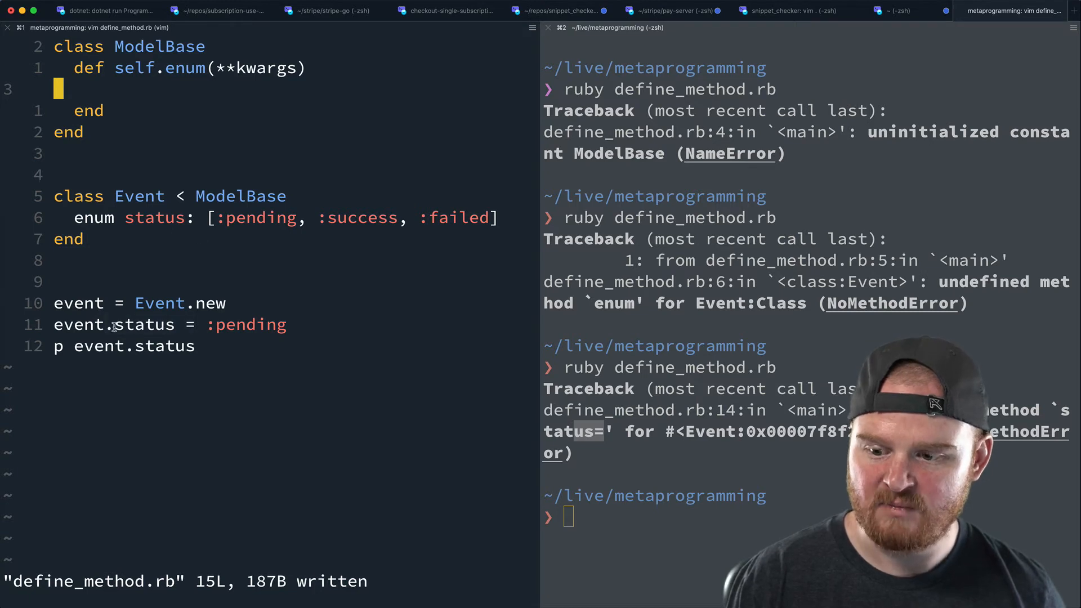
Open an indented line inside the self.enum method body.
key("i")
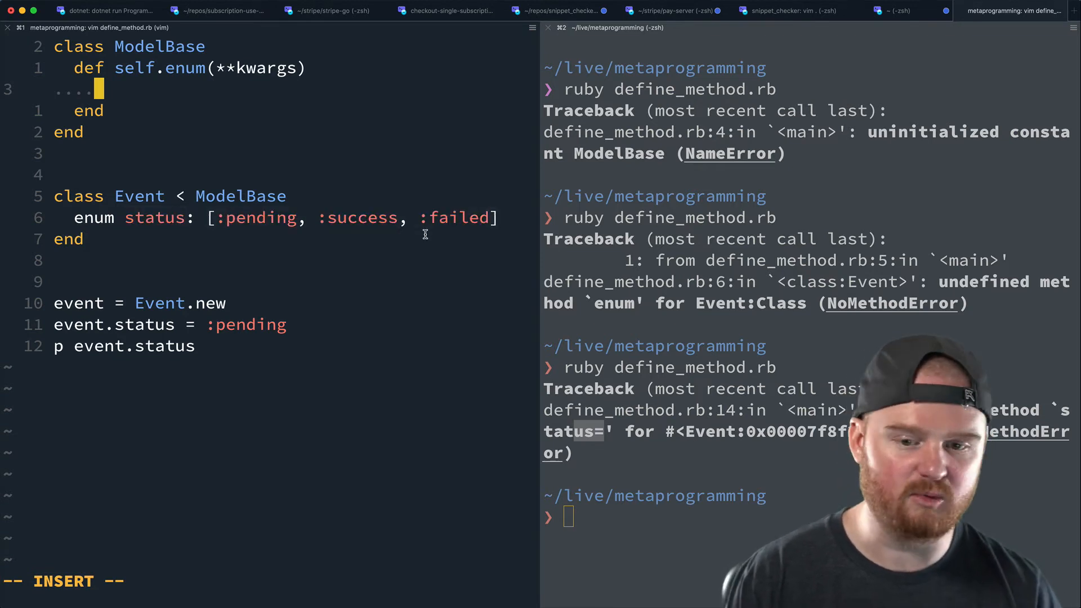
Print kwargs in enum, showing {:status=>[:pending, :success, :failed]}, leaving kwargs in the body.
type("p kwargs")
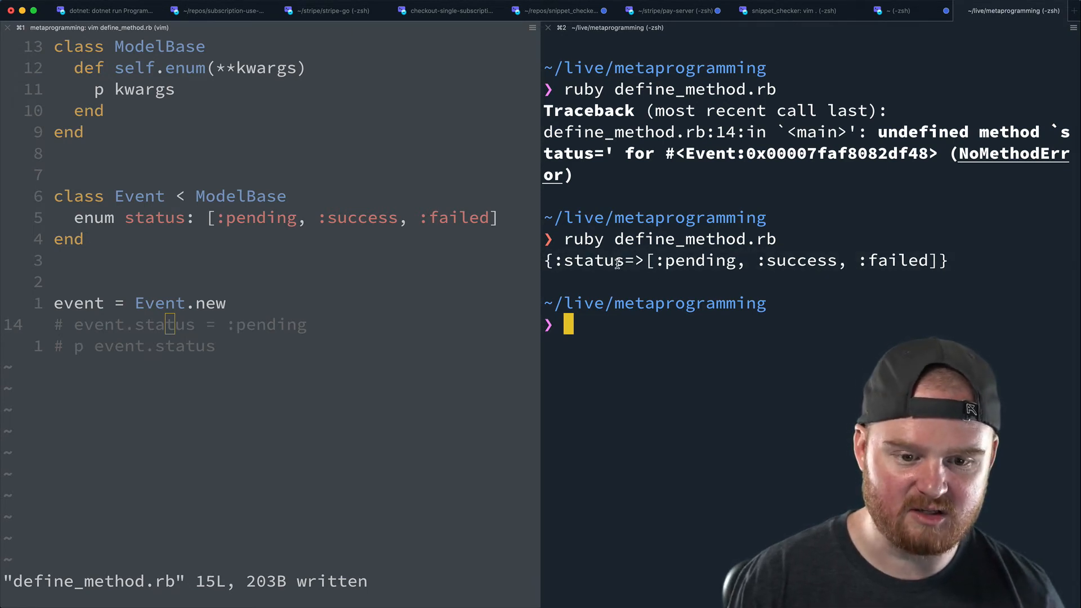
mouse_move(624, 271)
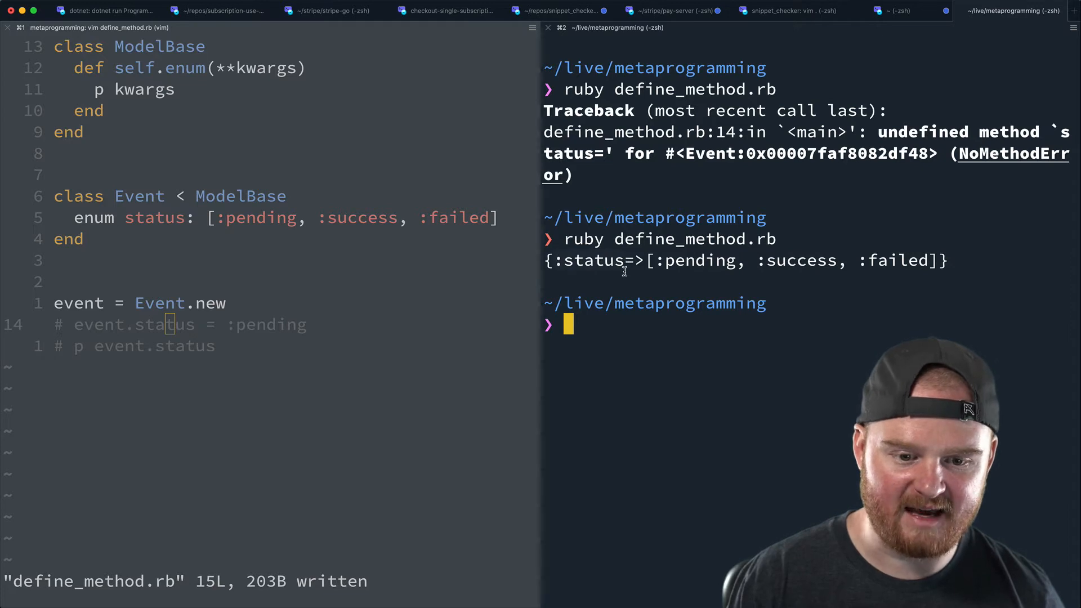
type("status")
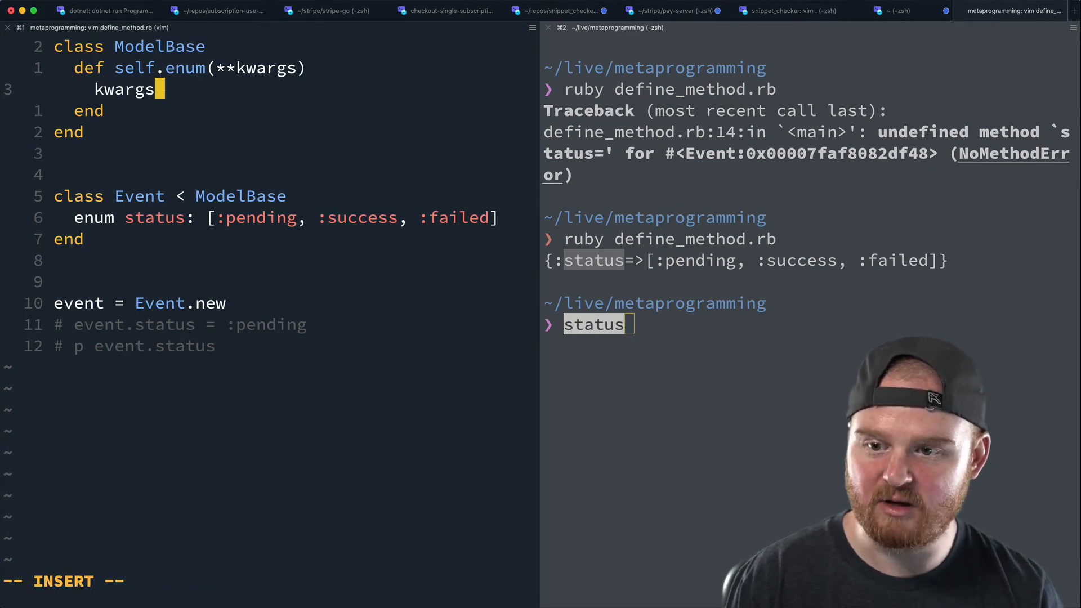
Append a dot after kwargs and temporarily try thing: [:x, :y] in the enum call.
type(".")
left_click(291, 217)
type(",")
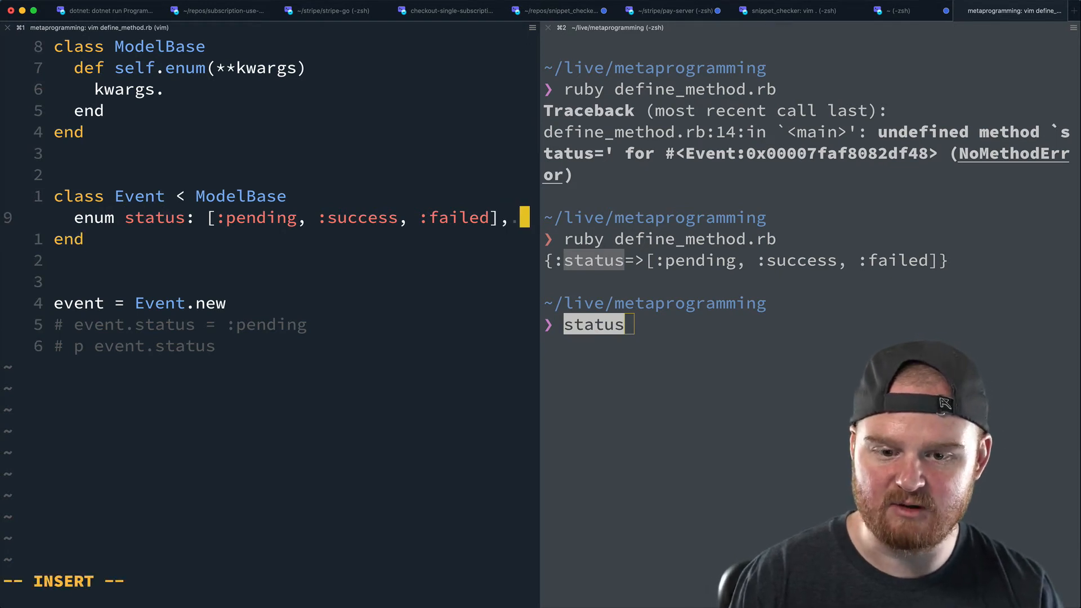
type("thing")
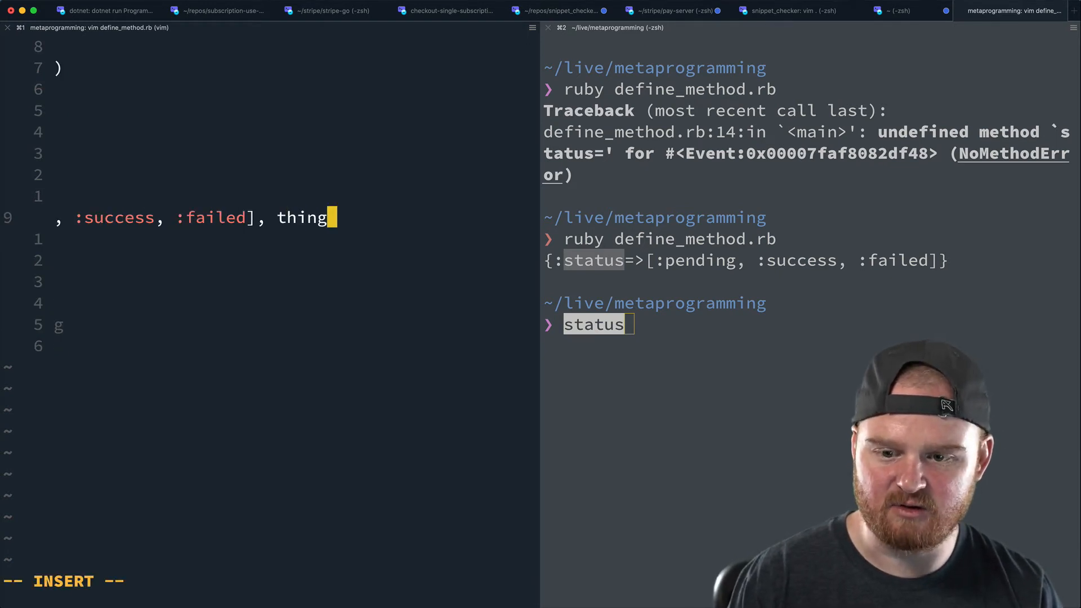
type(": [:x,")
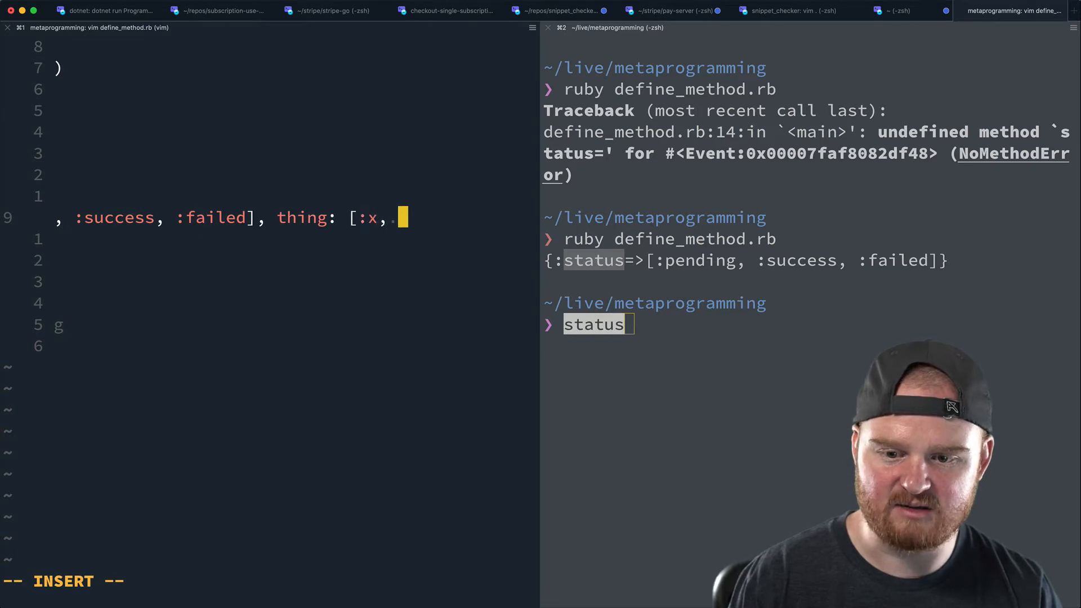
type(":y]")
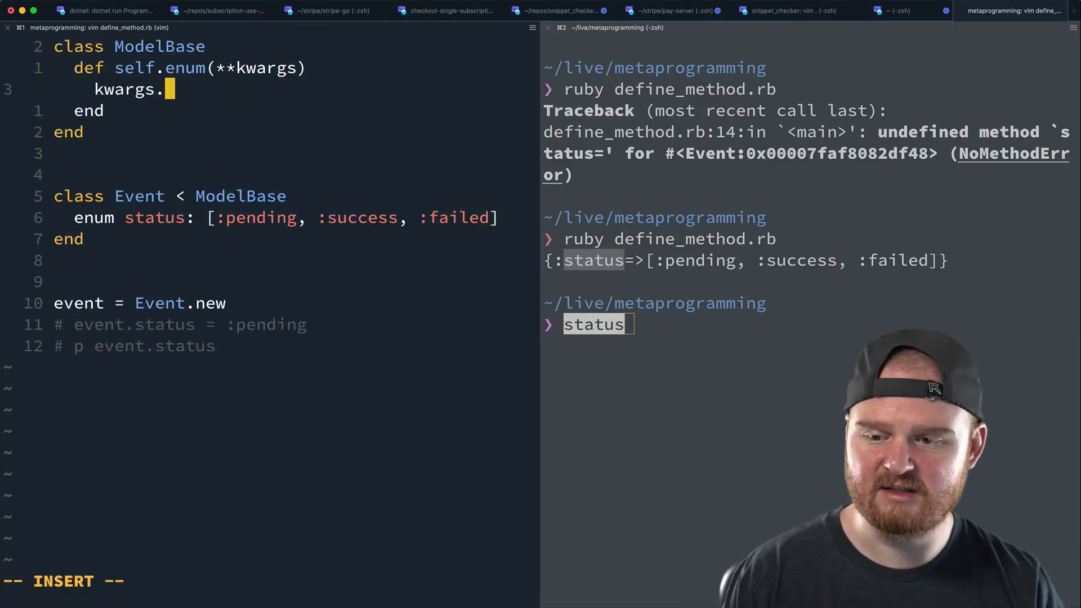
Loop with kwargs.each do |key, val| and open the block body.
type("each do |")
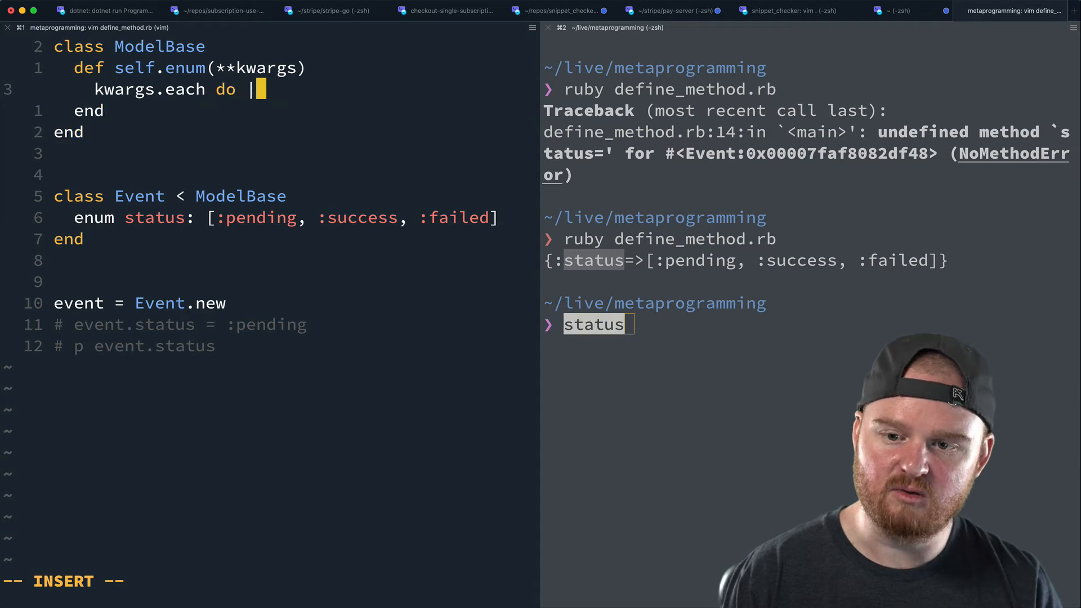
type("key, val")
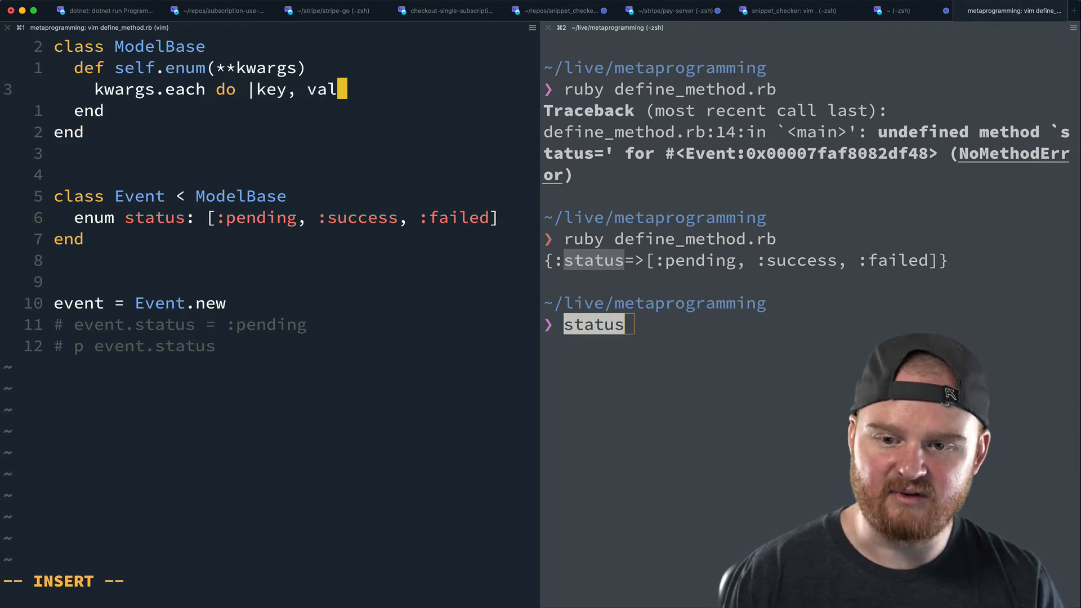
key("Return")
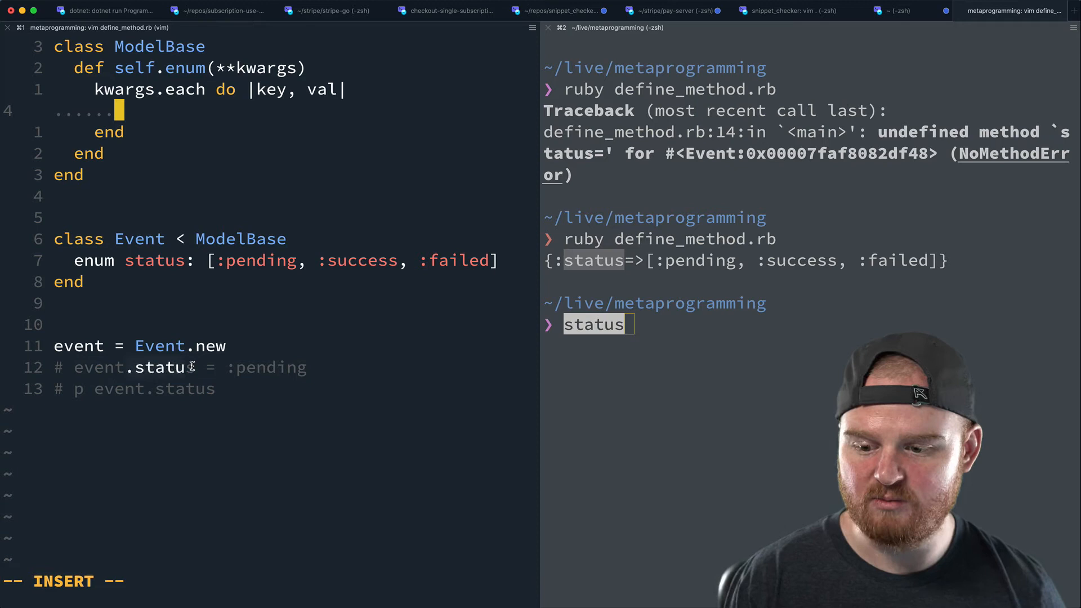
type("s")
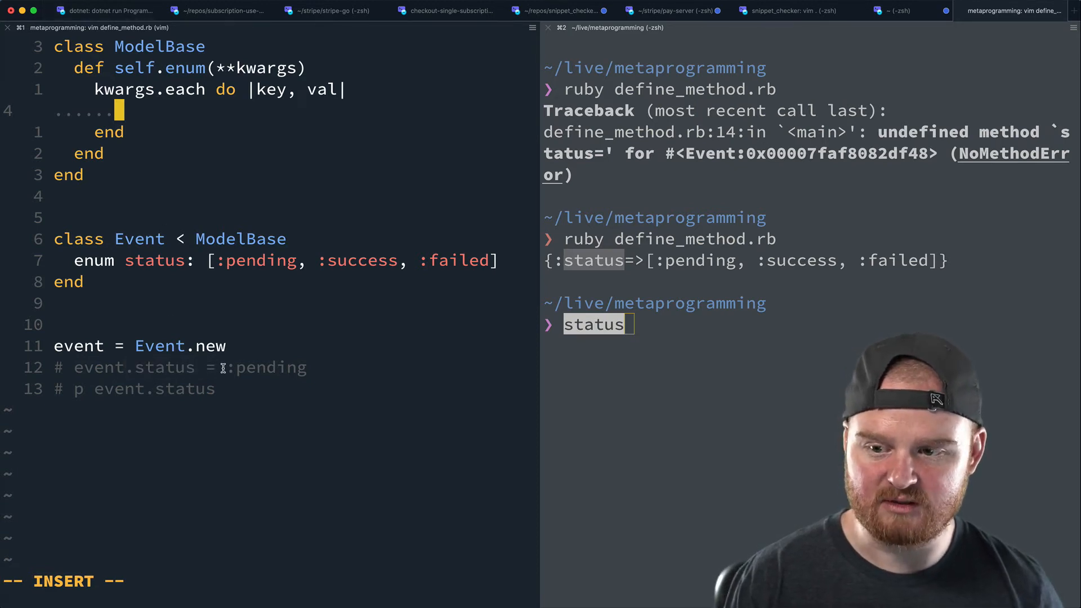
Add define_method("#{key}=") do |v| inside the each loop and save.
type("defin")
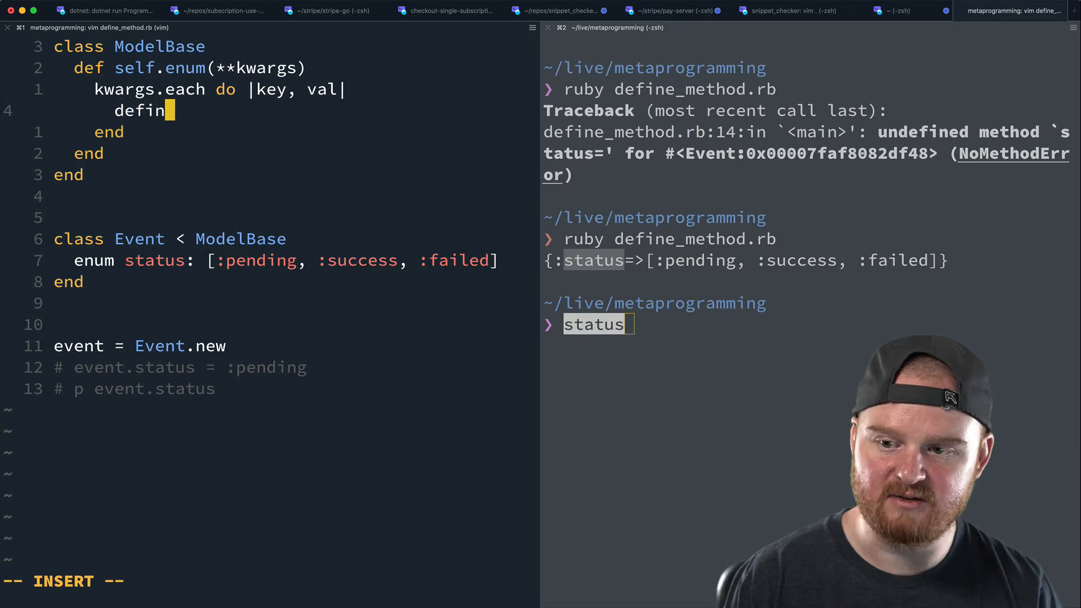
type("_mehtow")
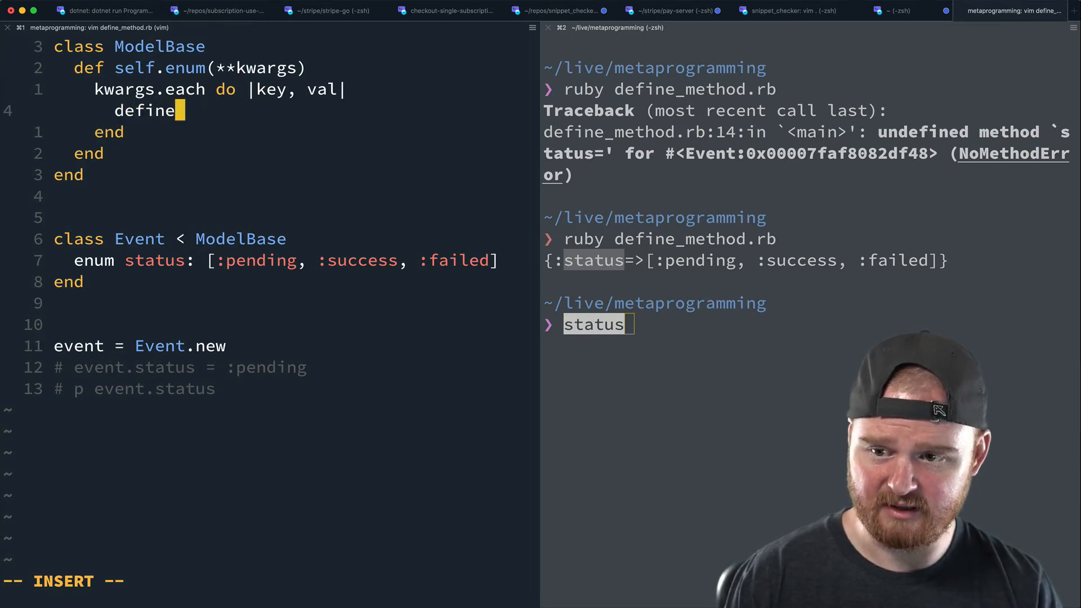
type("_metho")
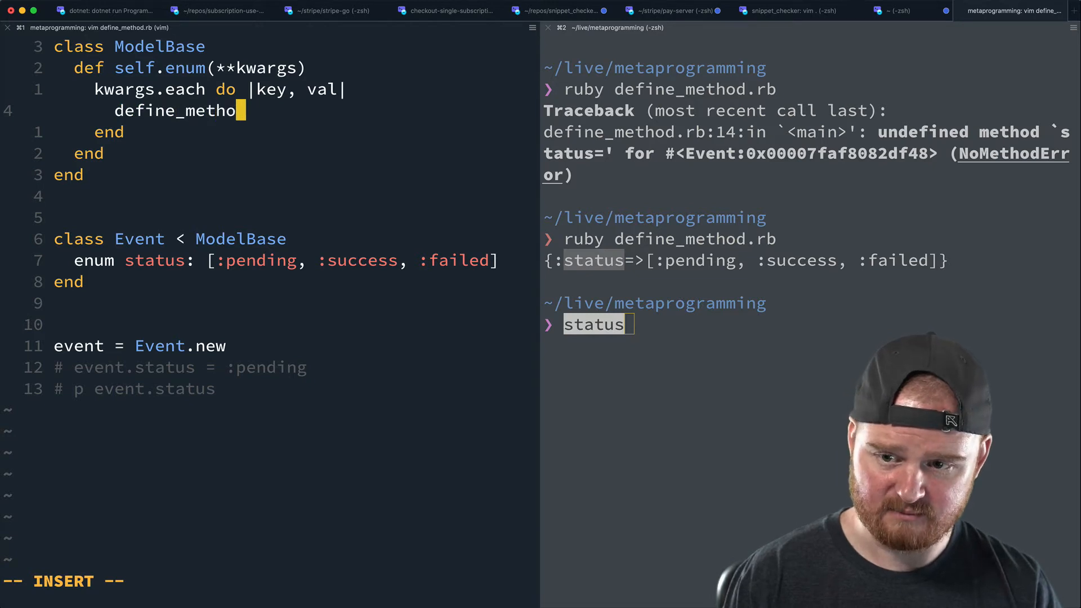
type("(")
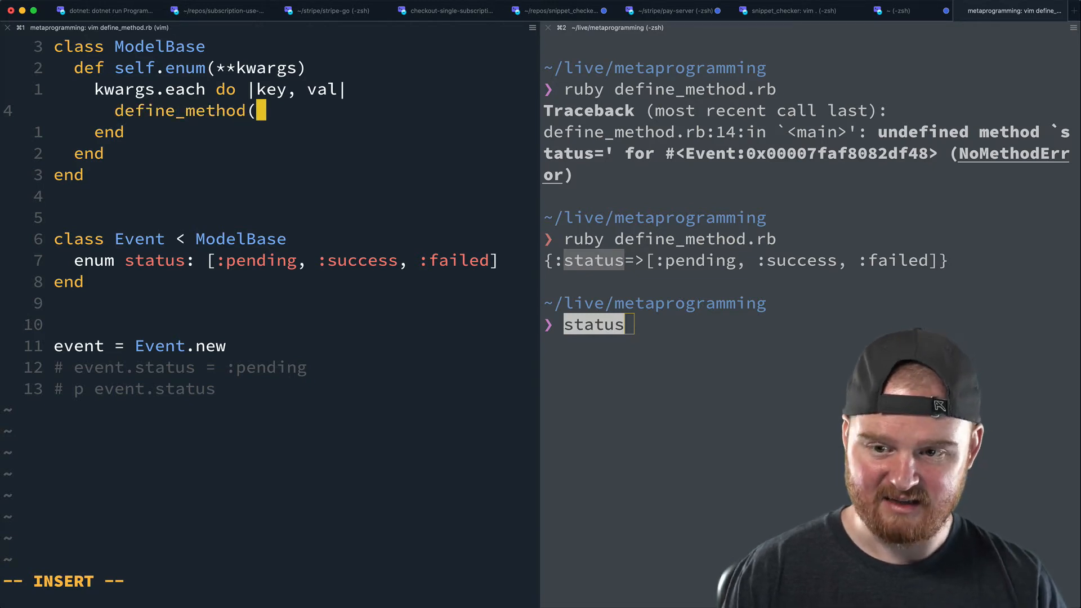
type("\"")
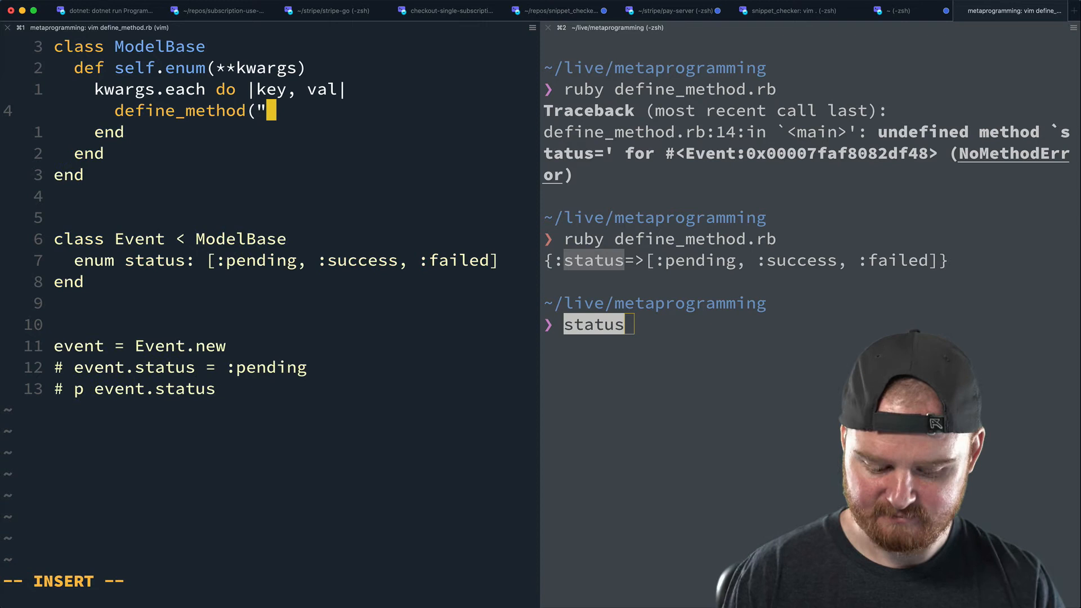
type("#{key")
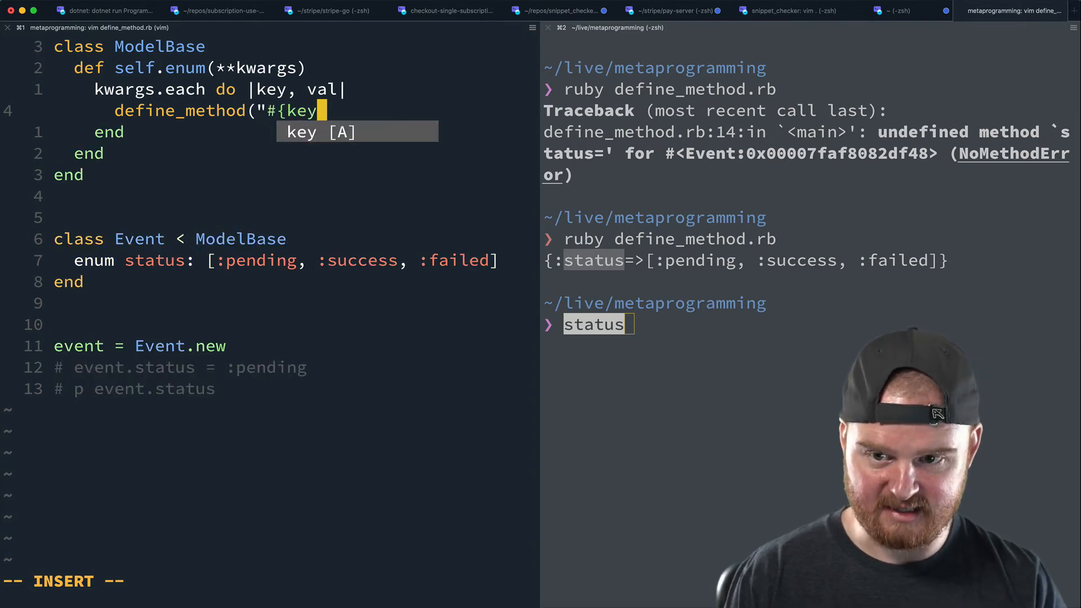
type("}=\") do |")
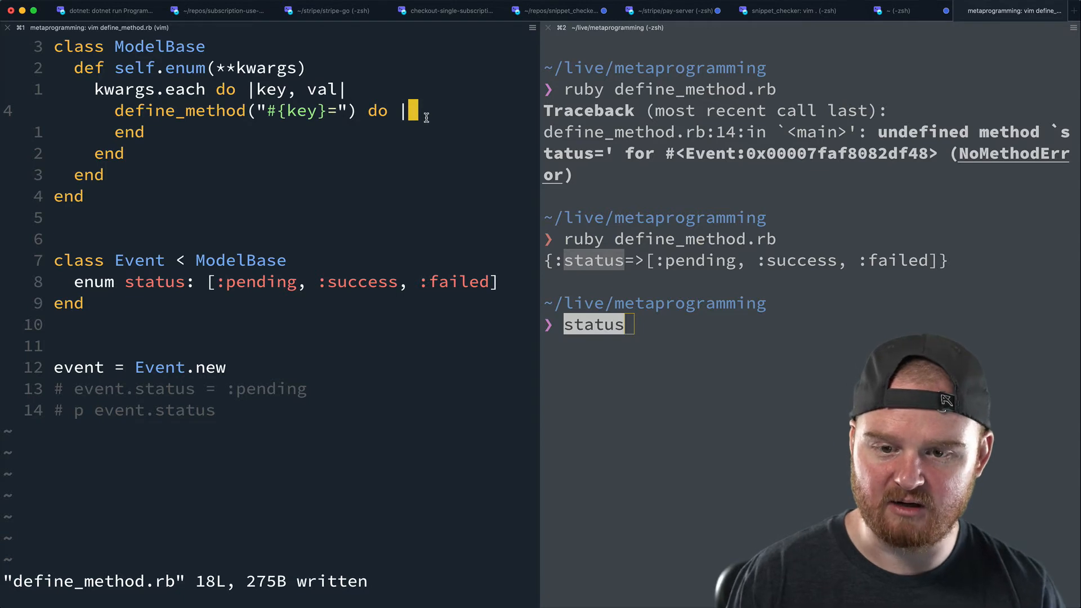
key("i")
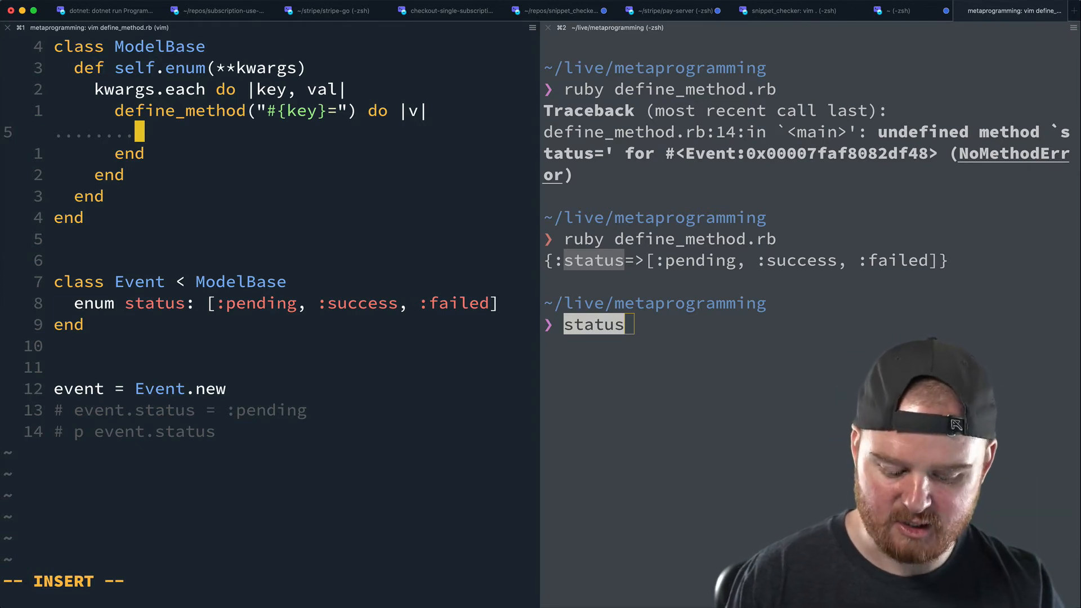
Write the setter body as instance_variable_set("@#{key}", v) and save the file.
type("instance_var")
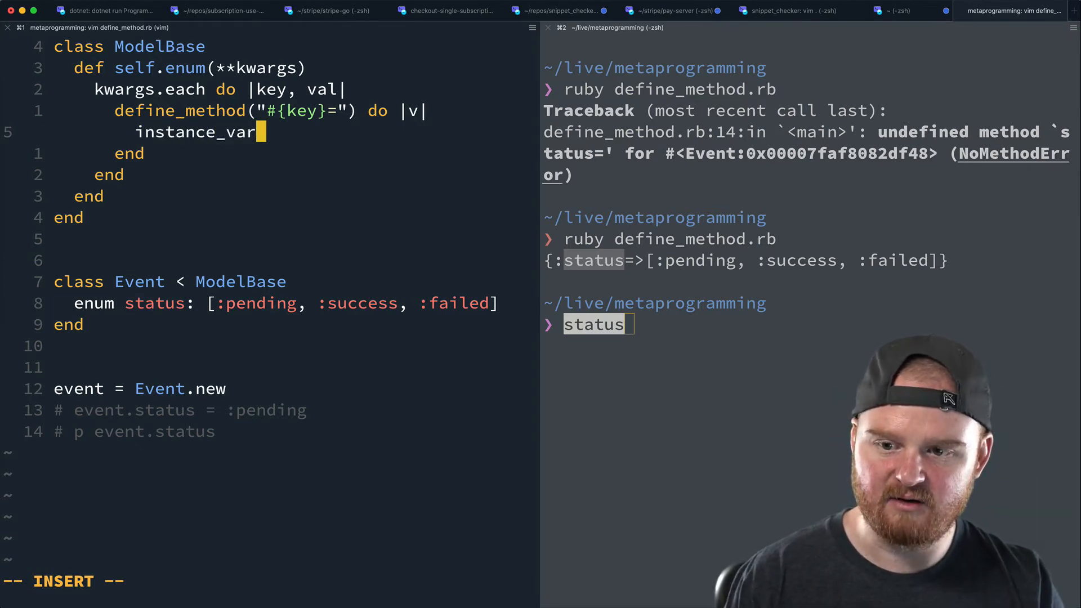
type("iable_set(")
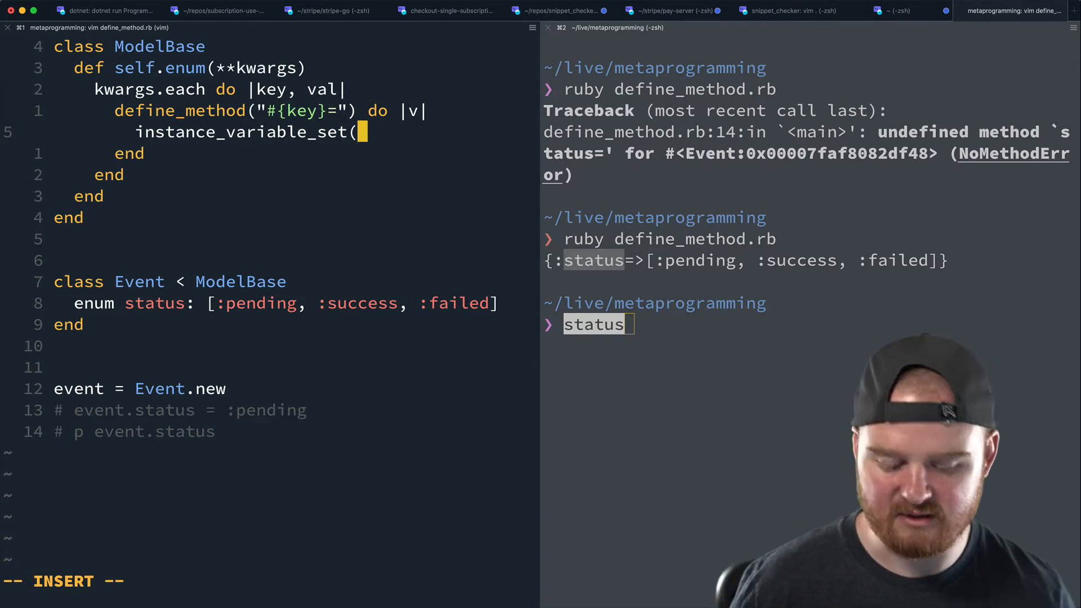
type("\"@")
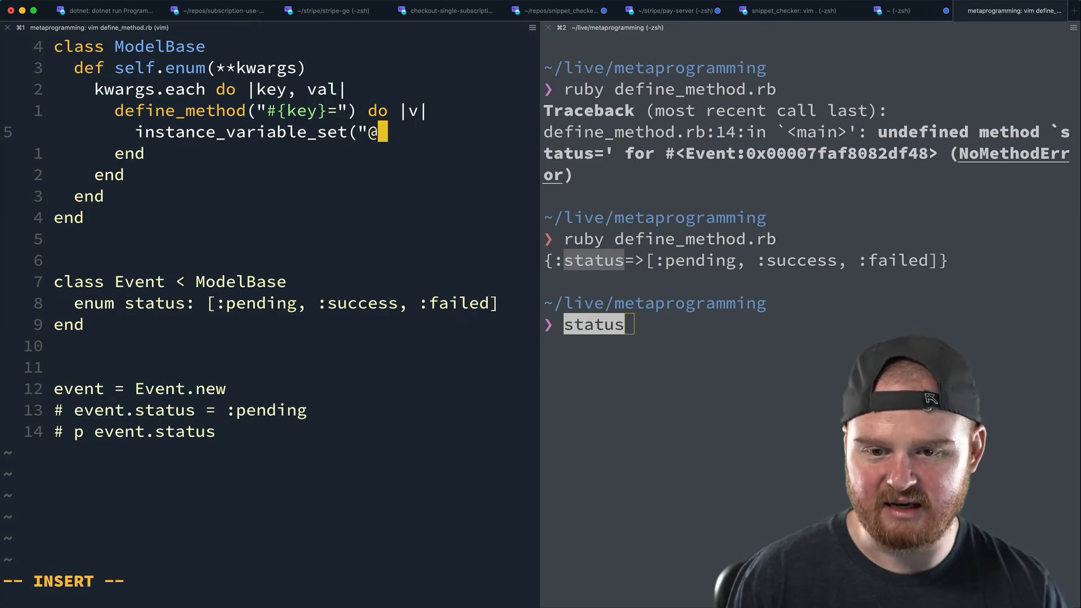
type("__")
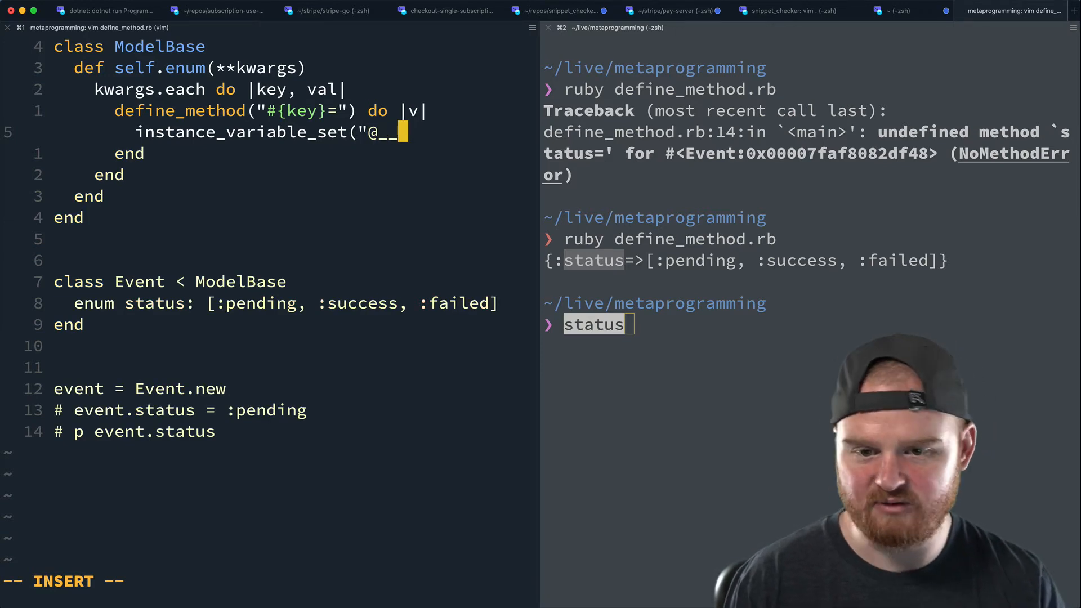
key("BackSpace")
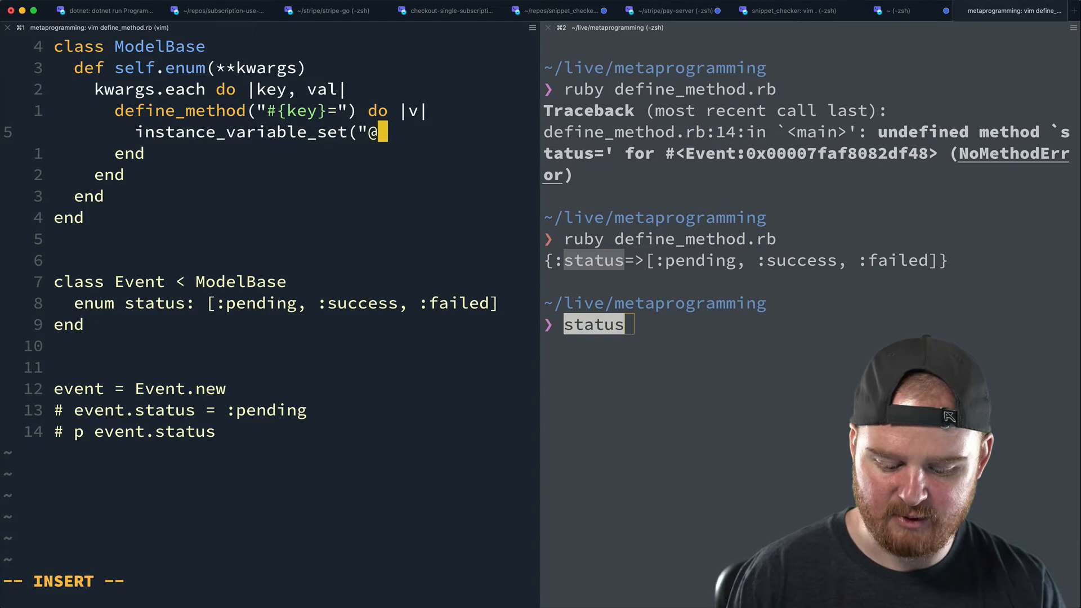
type("#{}\"")
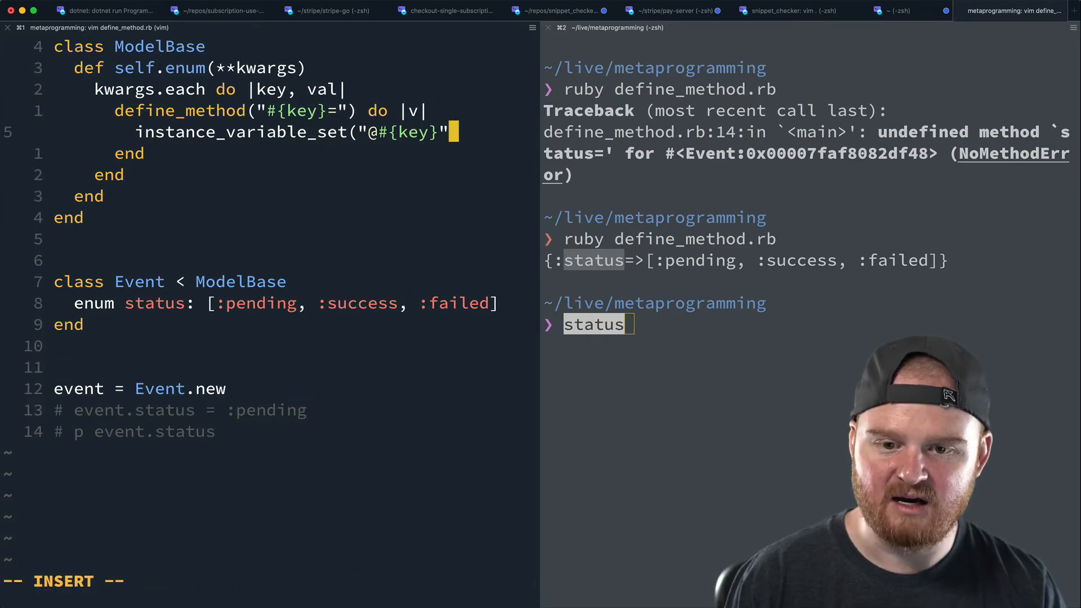
type(", v)")
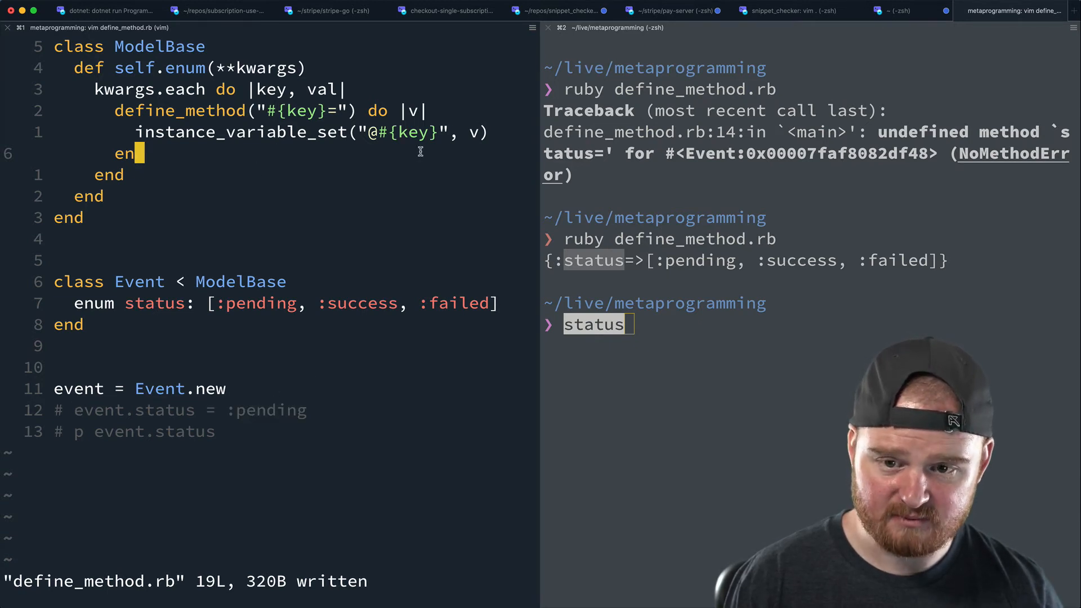
mouse_move(452, 132)
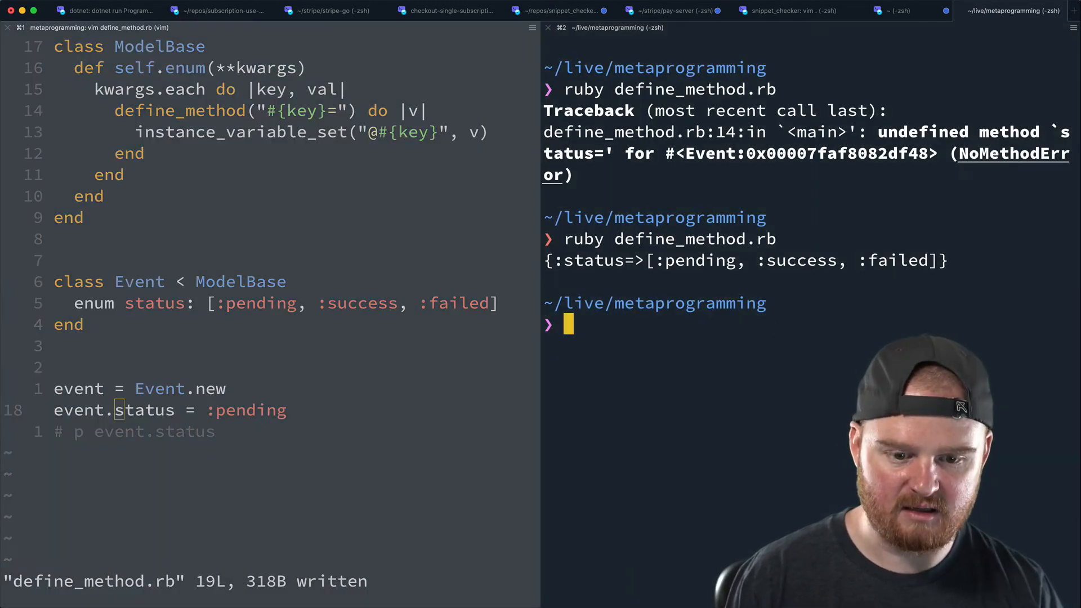
type("c")
type("p even")
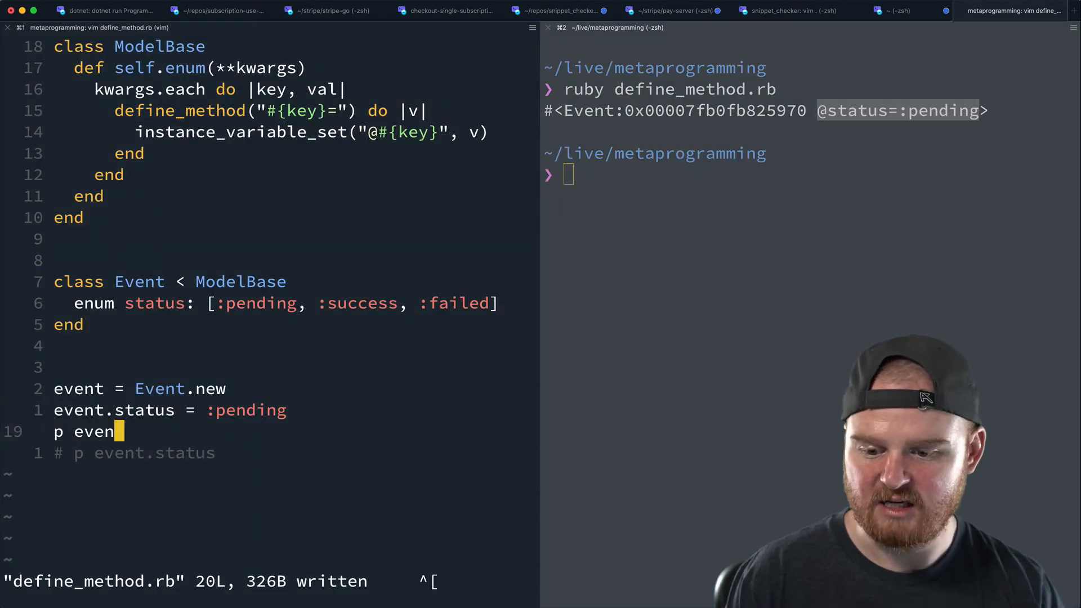
type(":su")
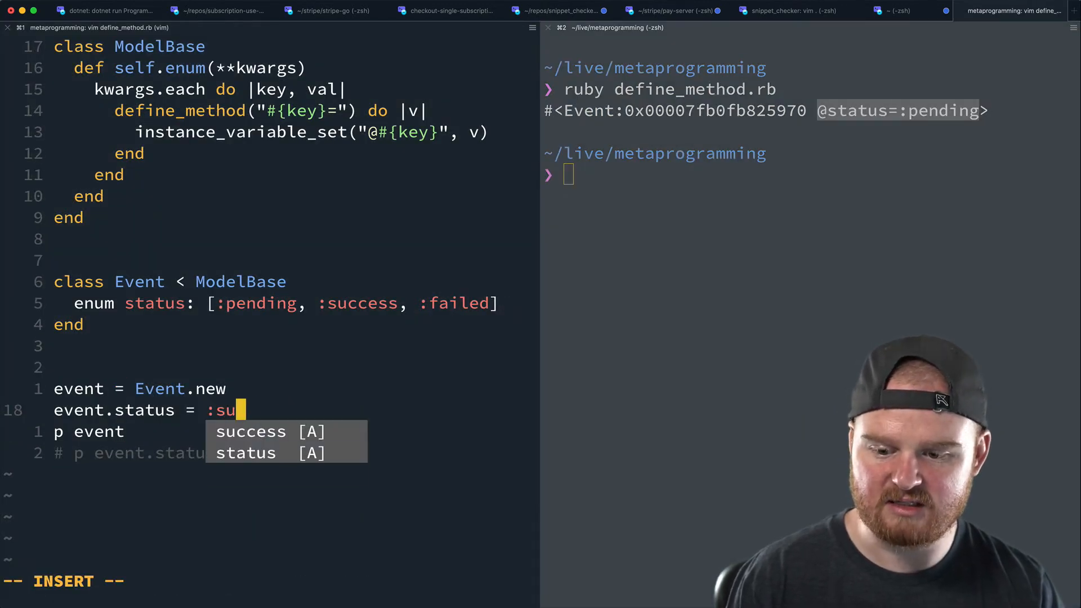
key("Escape")
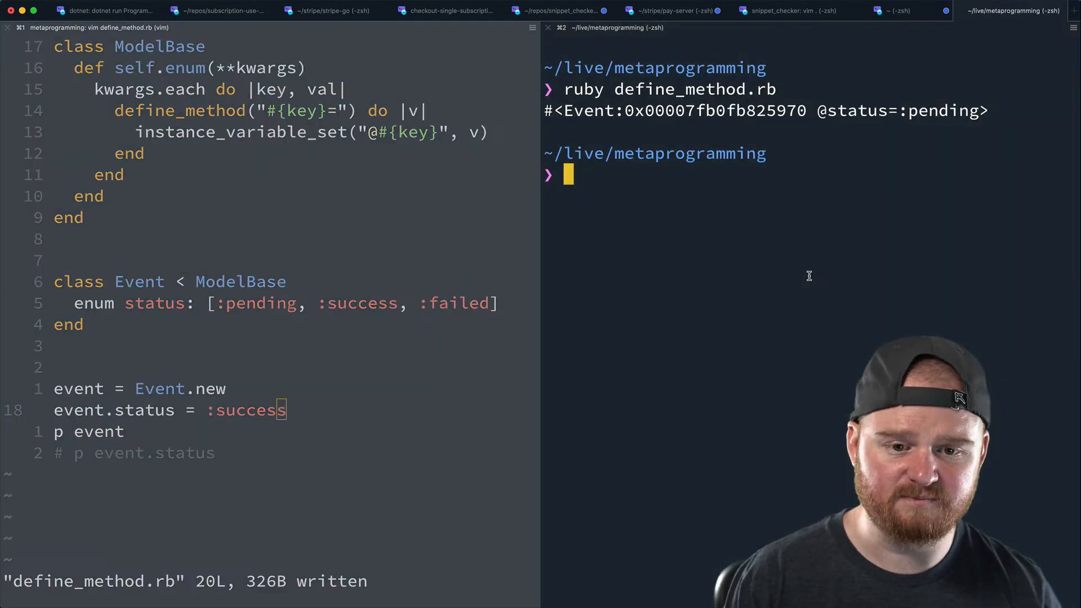
key("Enter")
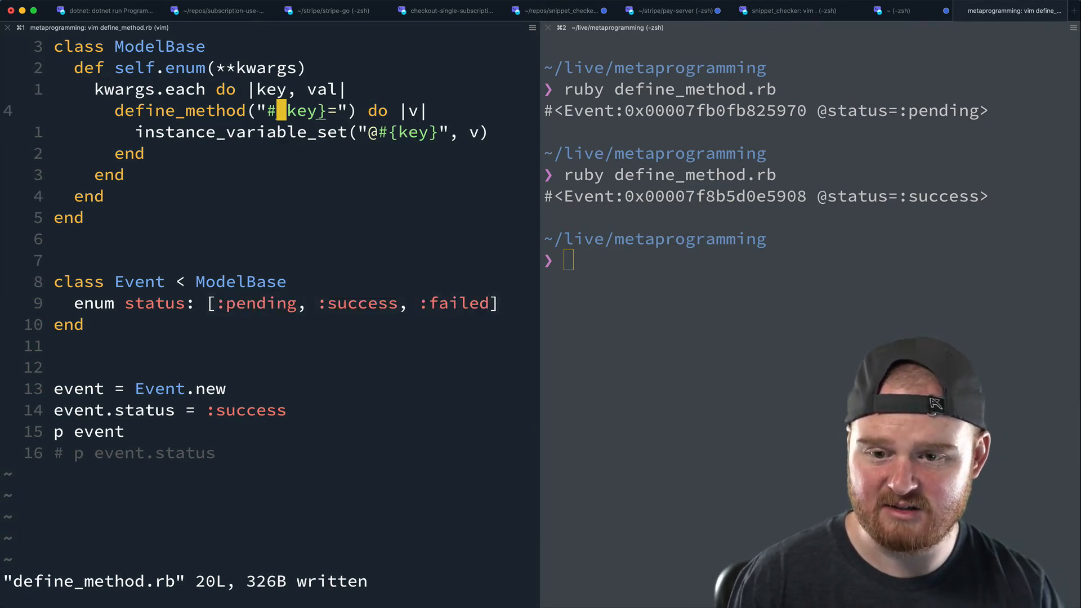
Guard the setter with an if check that kwargs[key] values include v.
type("if")
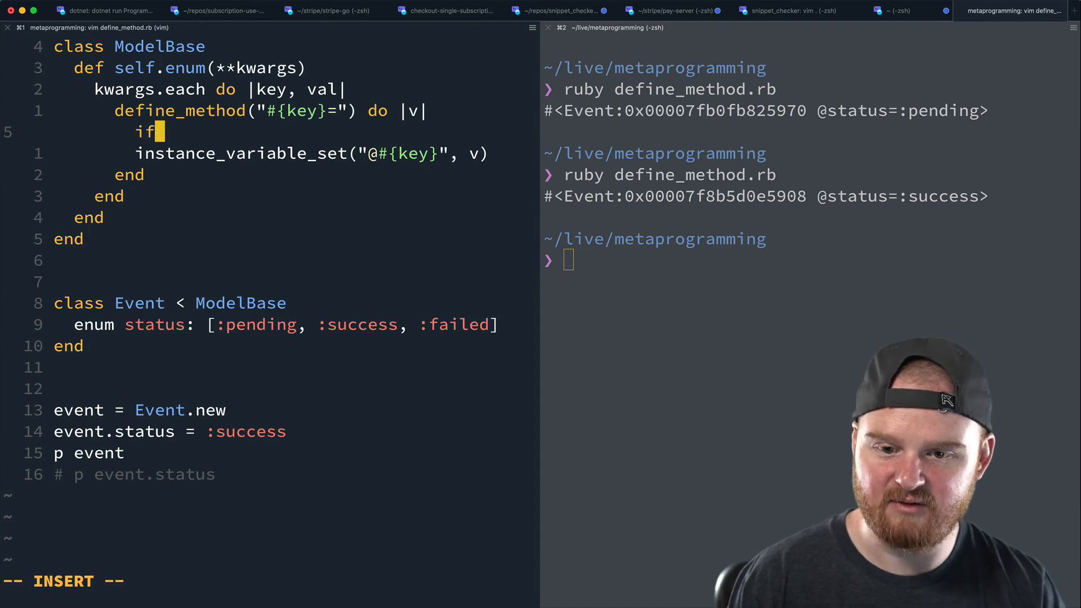
type("k")
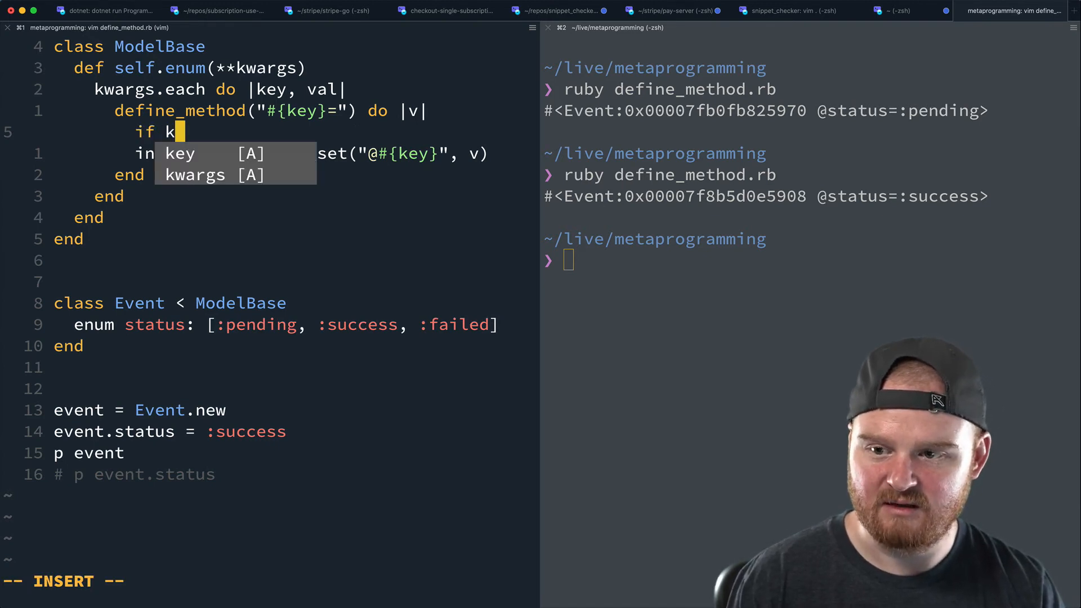
type("wargs[")
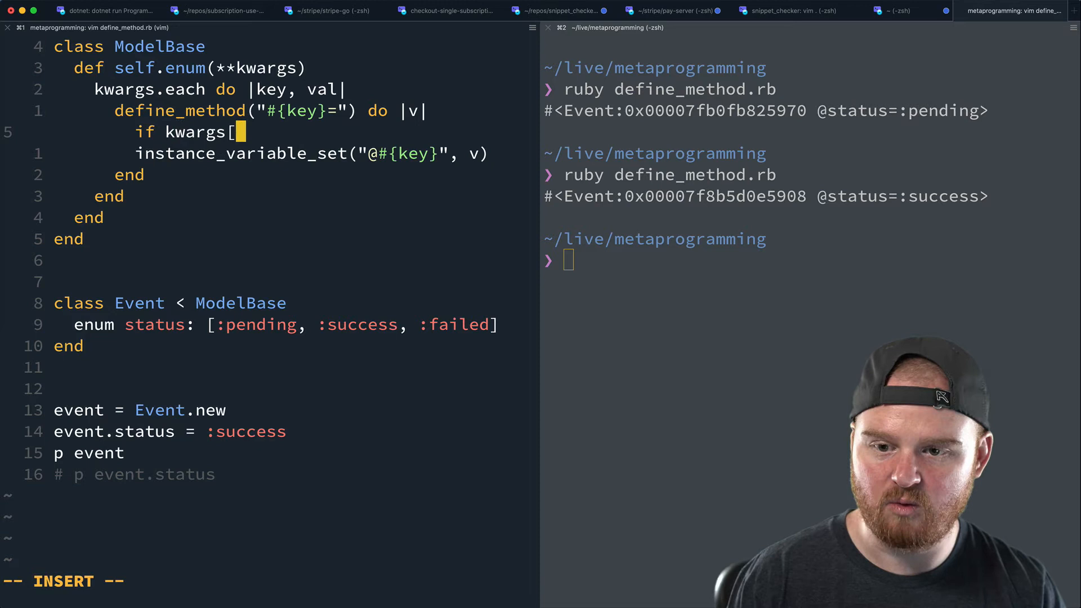
type("key]")
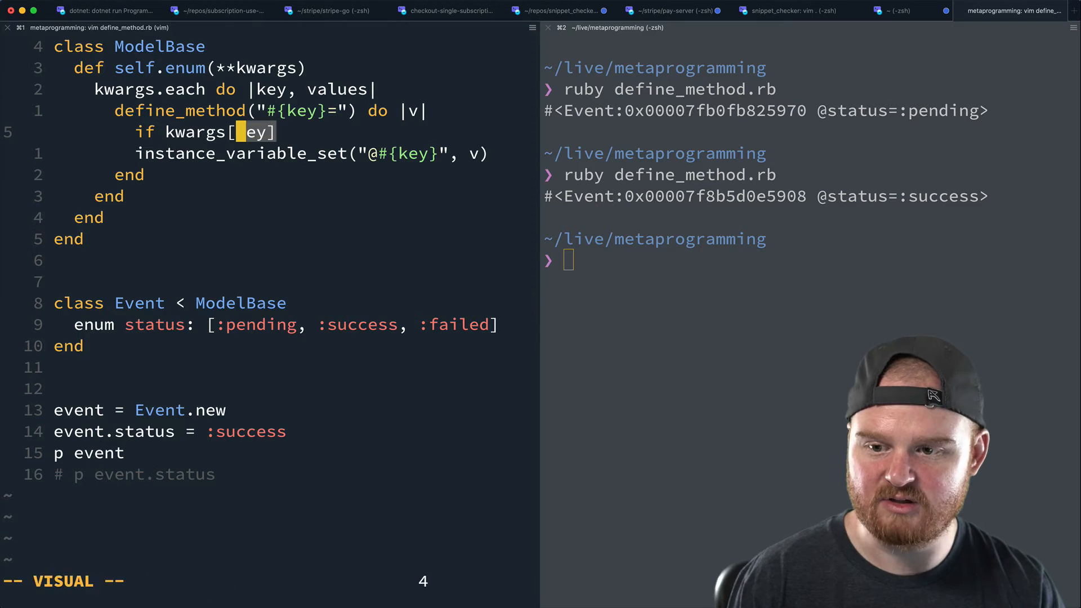
type("values.include?(v")
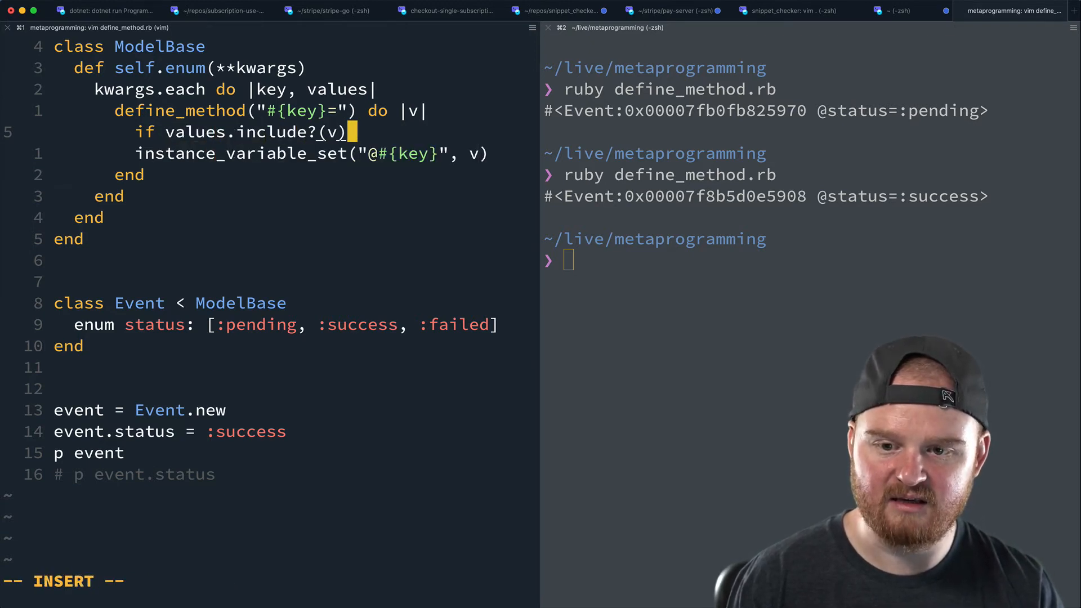
Add an else branch raising "Not a valid status: #{v}" and trigger it with :blob.
type("else")
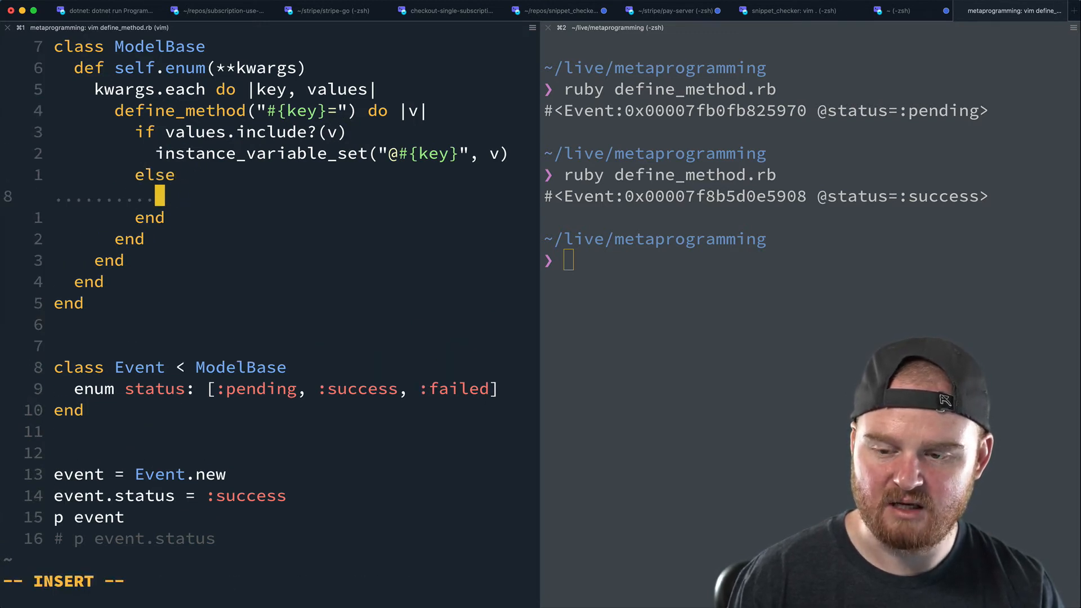
type("raise.")
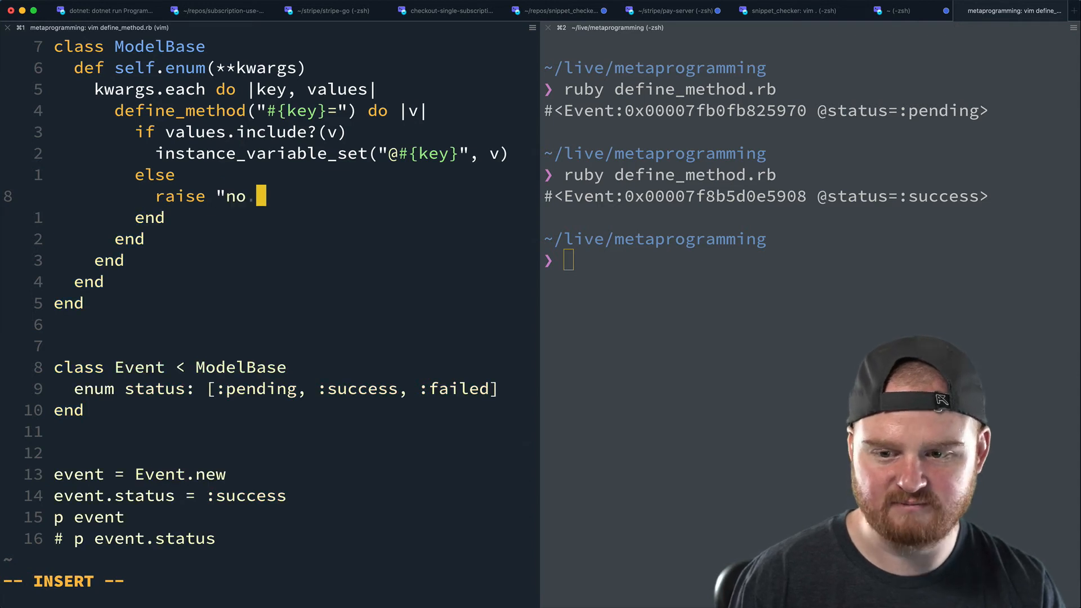
type("Not a valid status")
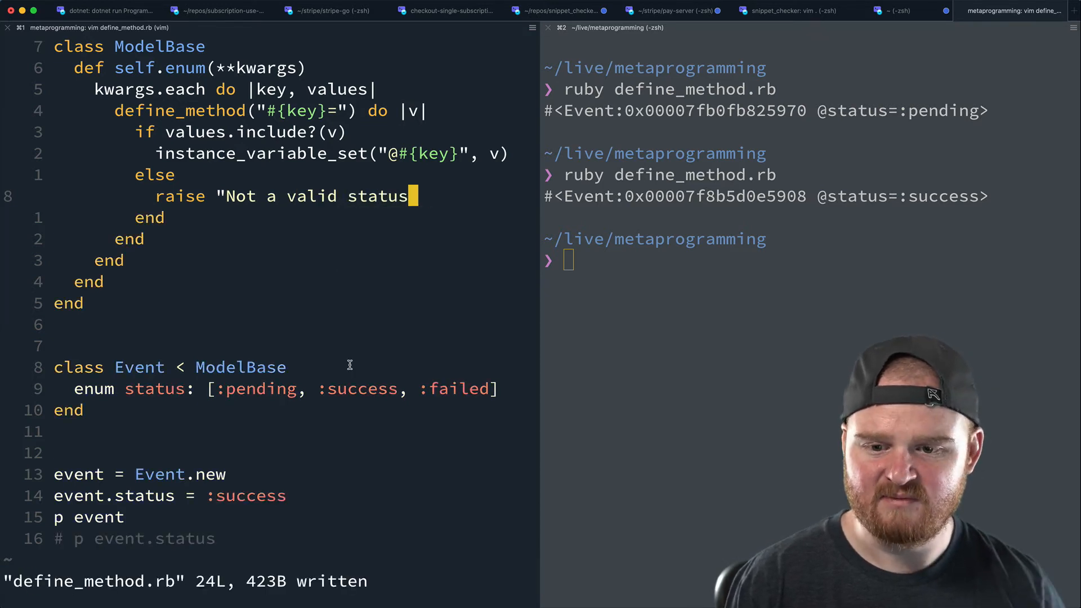
type(":")
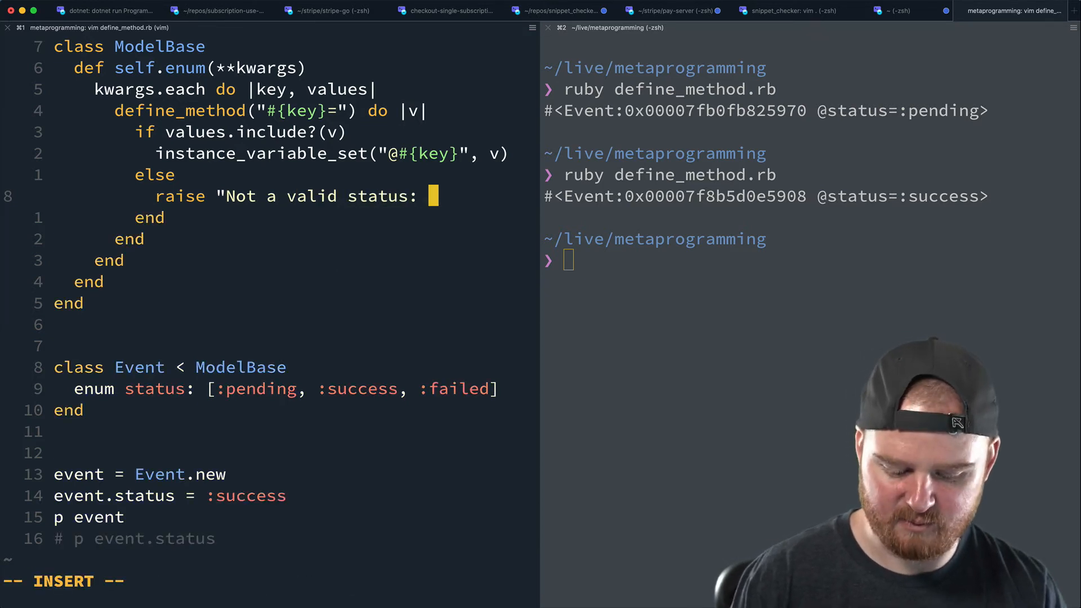
type("#{v}\"")
left_click(171, 496)
type("blob")
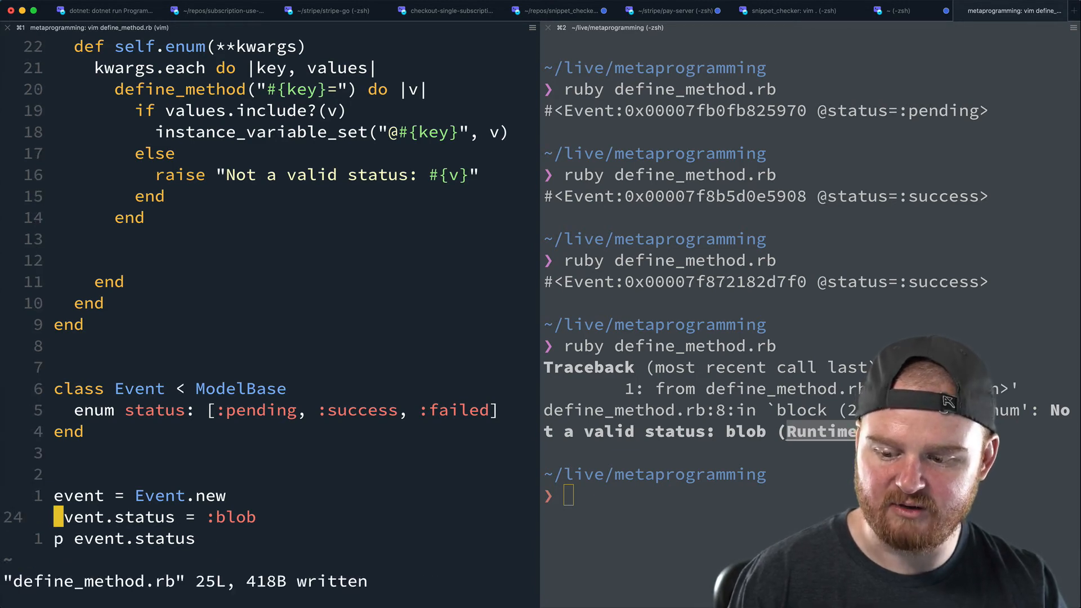
type("clear")
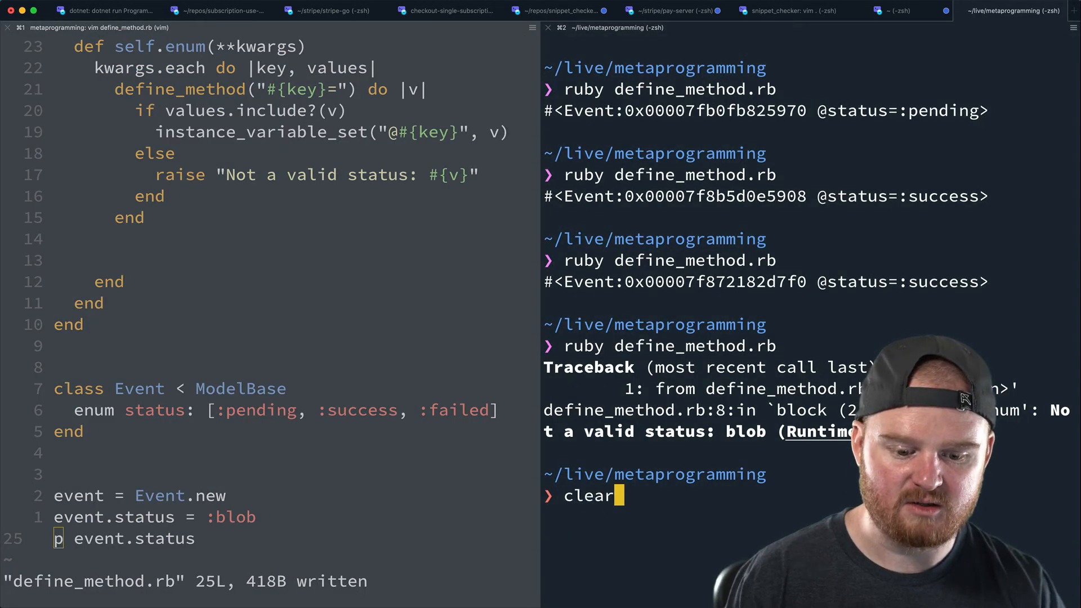
Clear the terminal, restore :pending, add an instance_variable_get getter, and save.
key("enter")
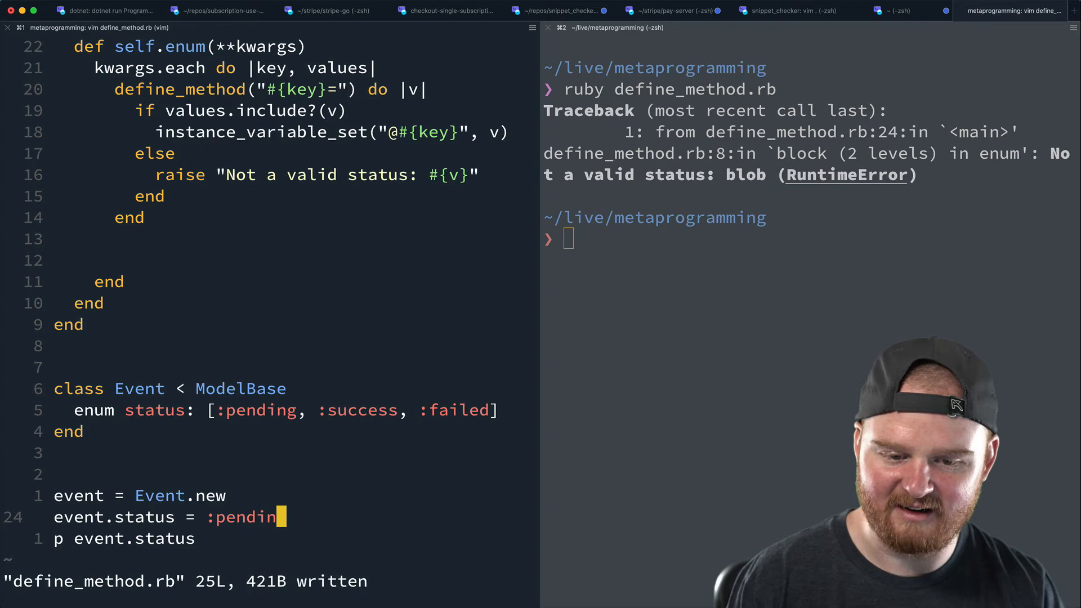
type("clear")
left_click(269, 582)
type(":w")
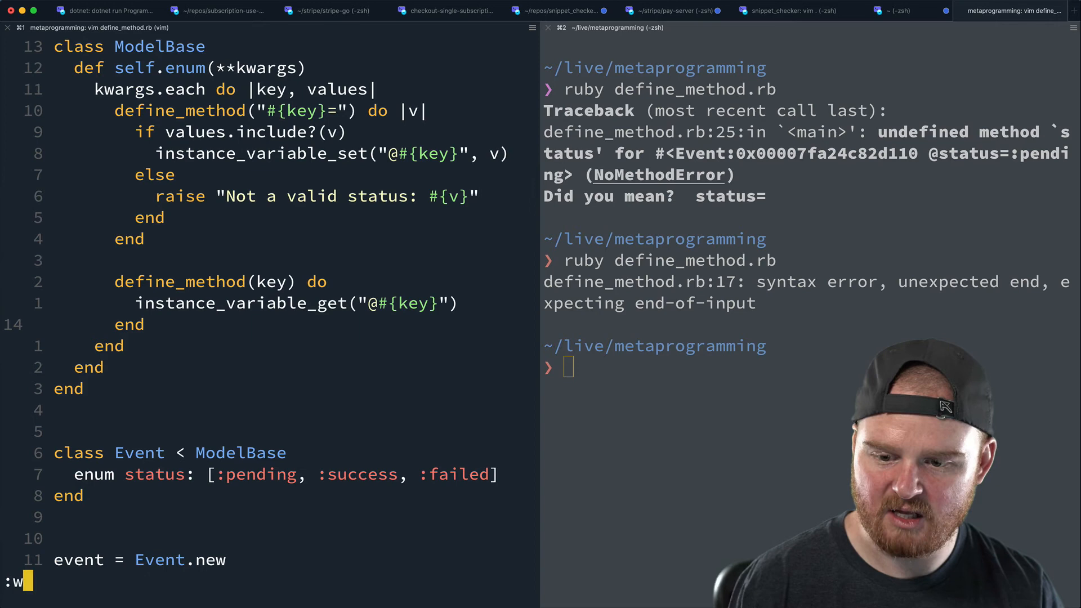
key("enter")
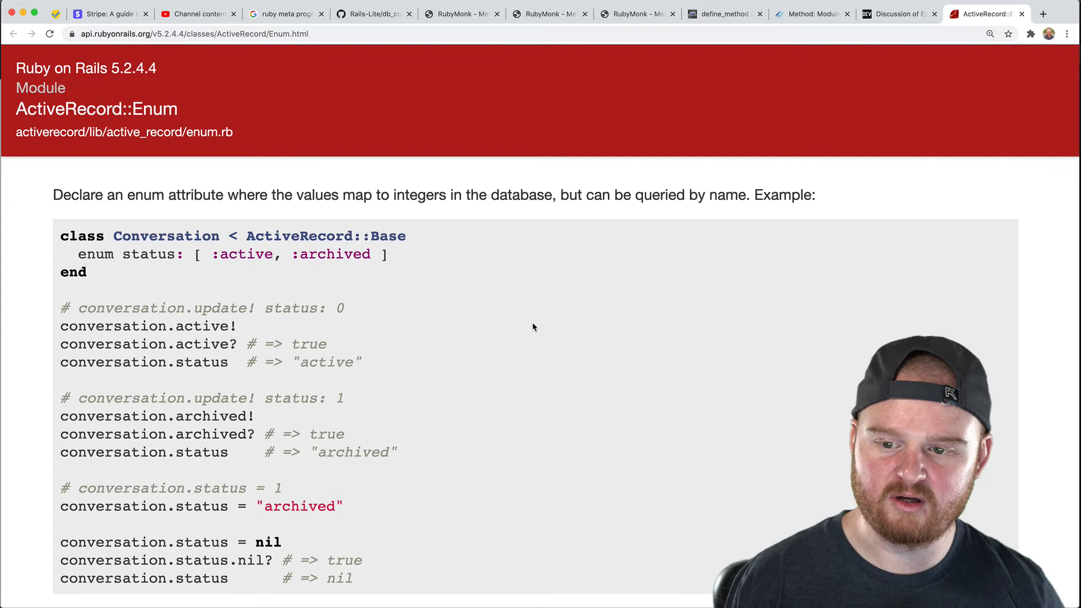
mouse_move(345, 310)
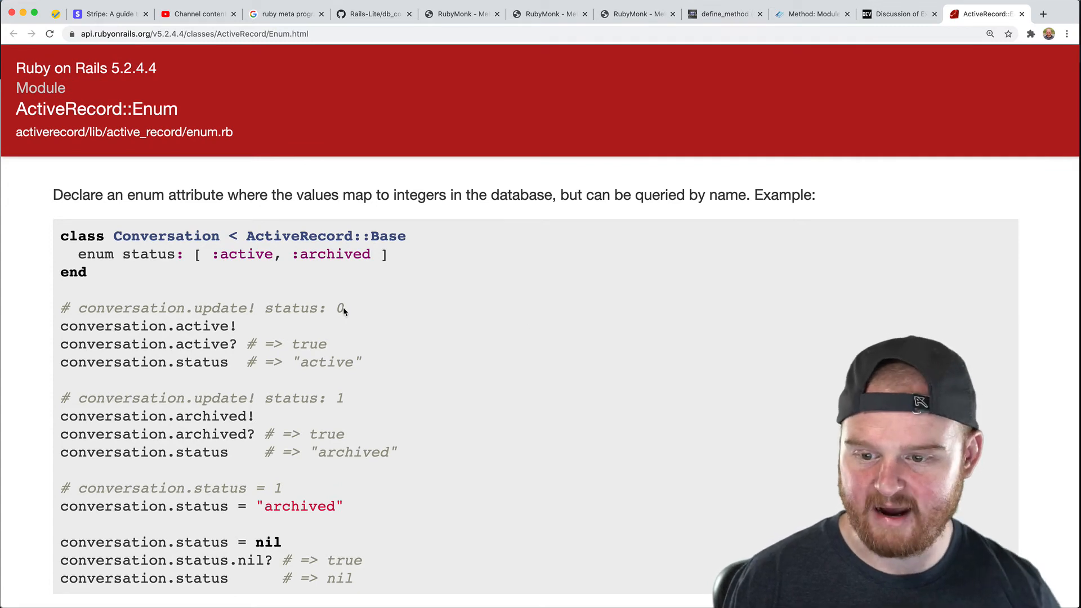
Highlight the active!, active? and status examples on the ActiveRecord::Enum docs page.
left_click_drag(77, 253, 388, 254)
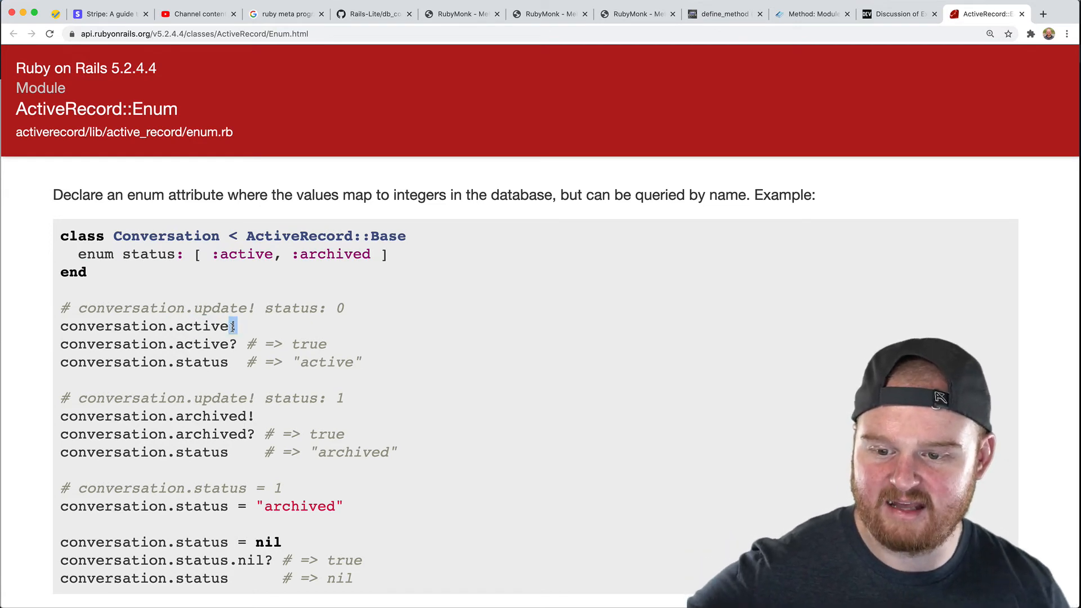
double_click(245, 254)
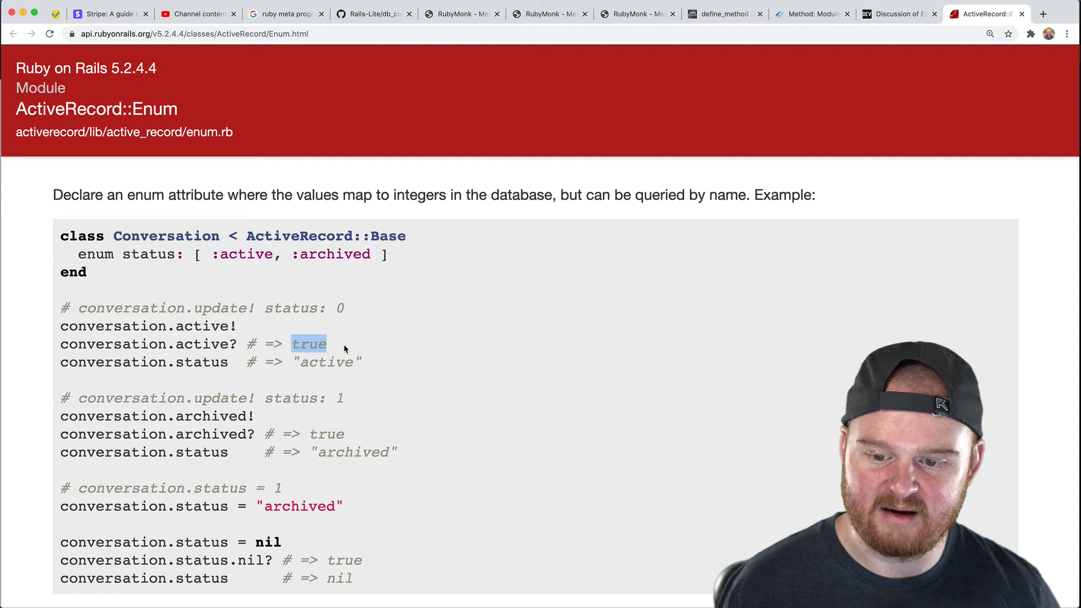
double_click(204, 344)
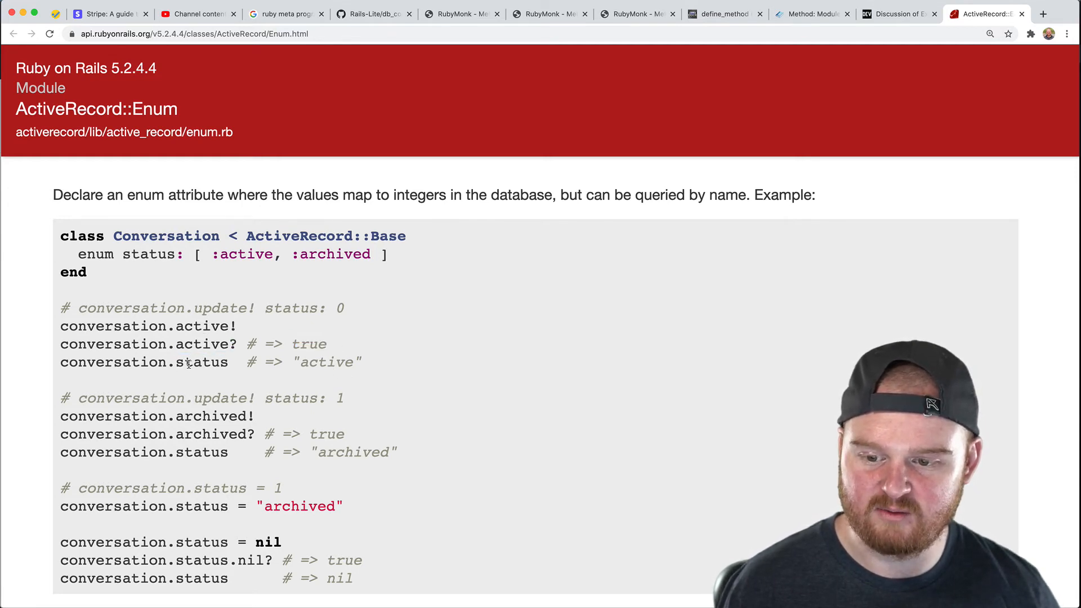
mouse_move(385, 398)
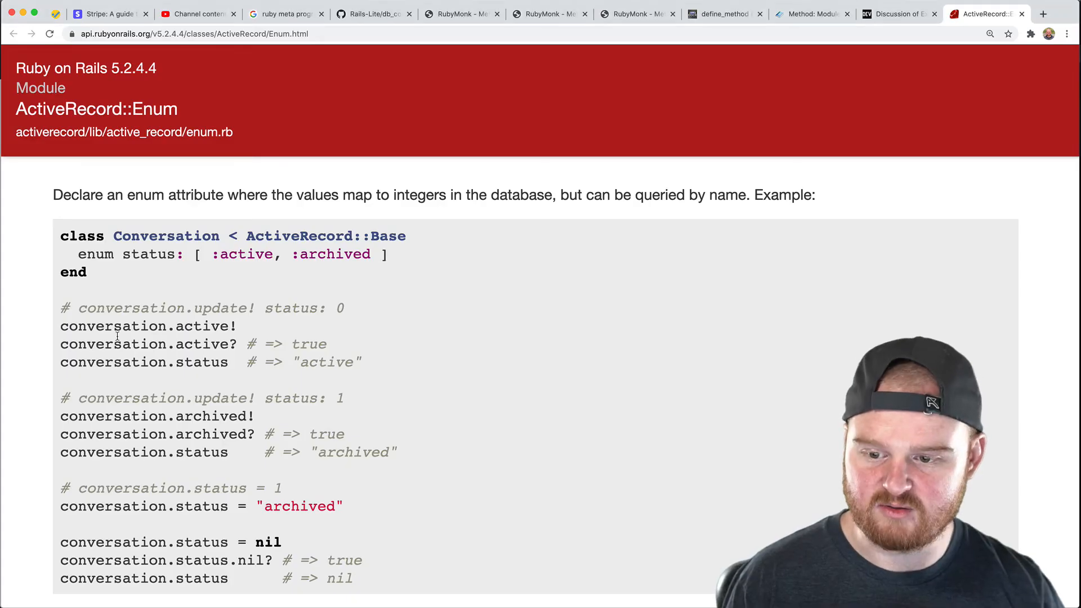
double_click(333, 254)
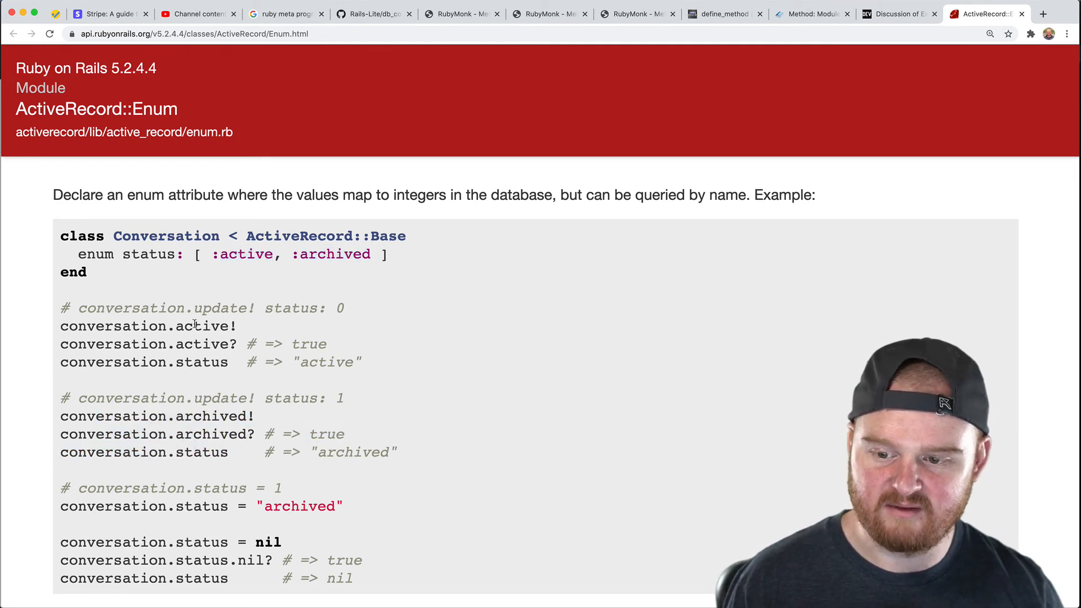
double_click(200, 343)
type("k")
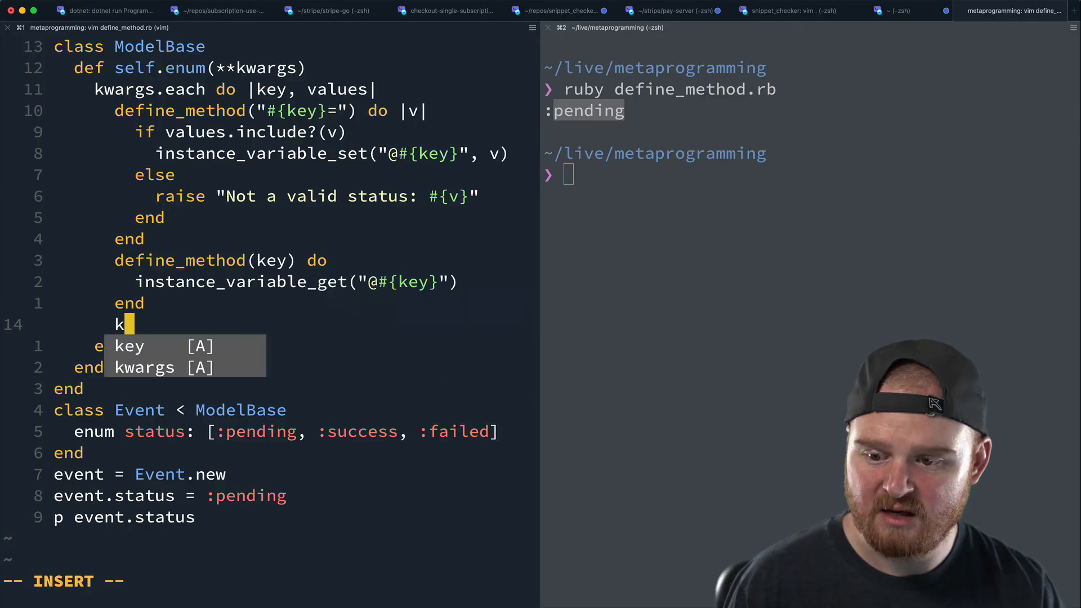
Add values.each defining "#{v}!" methods that call self.send("#{key}=", v).
type("define_metho")
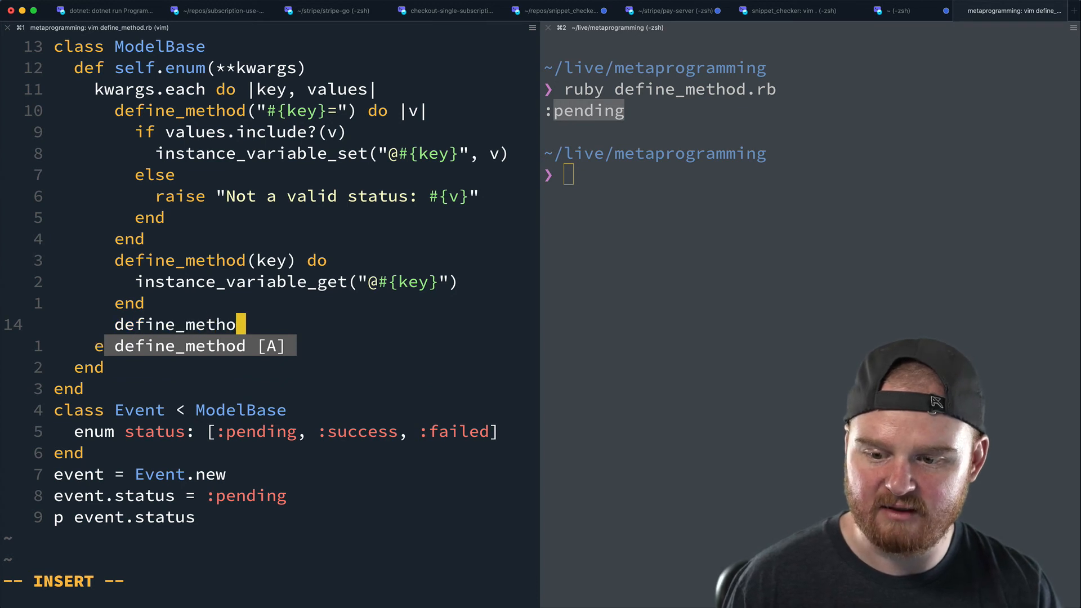
type("(\"")
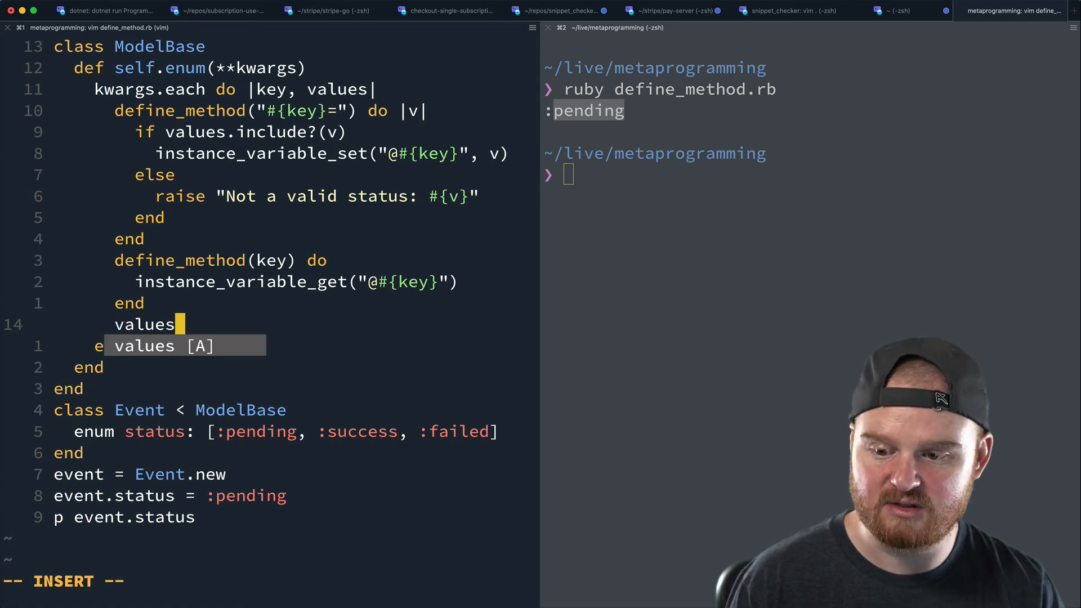
type(".each do |v|")
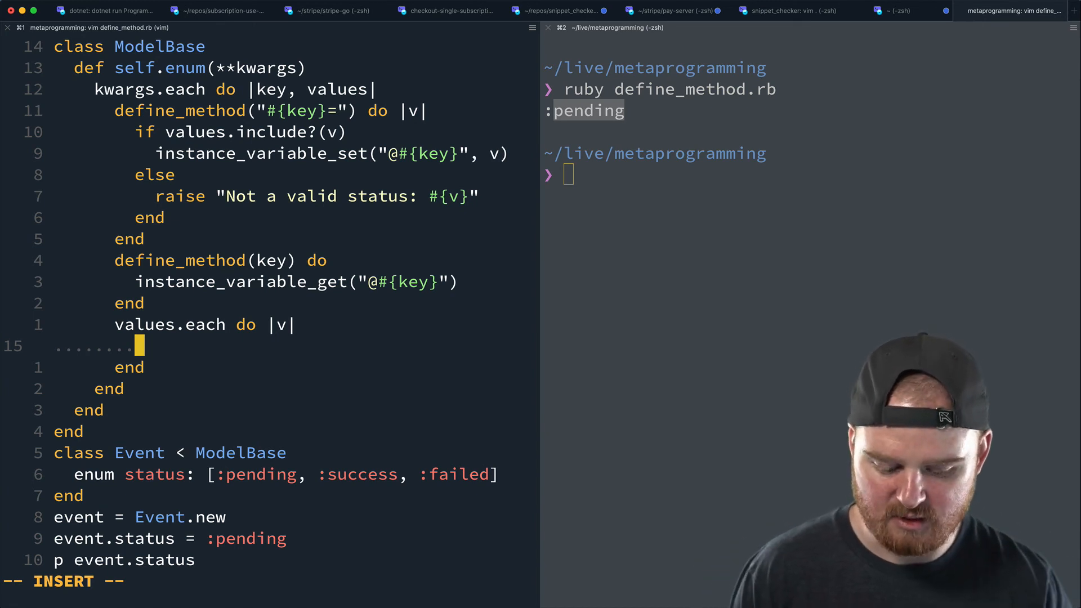
type("define_method")
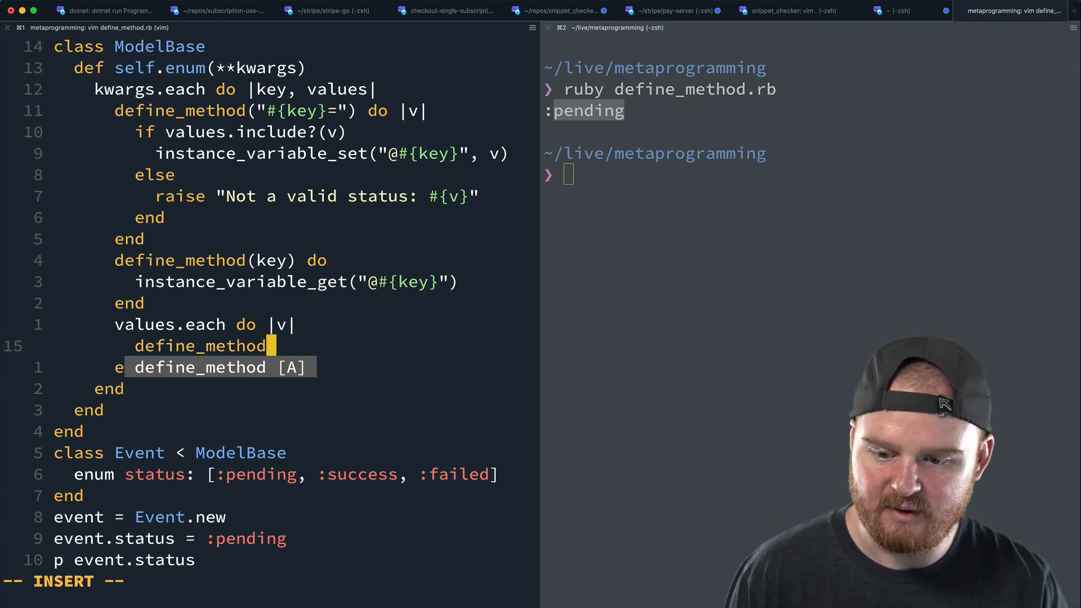
type("(\"")
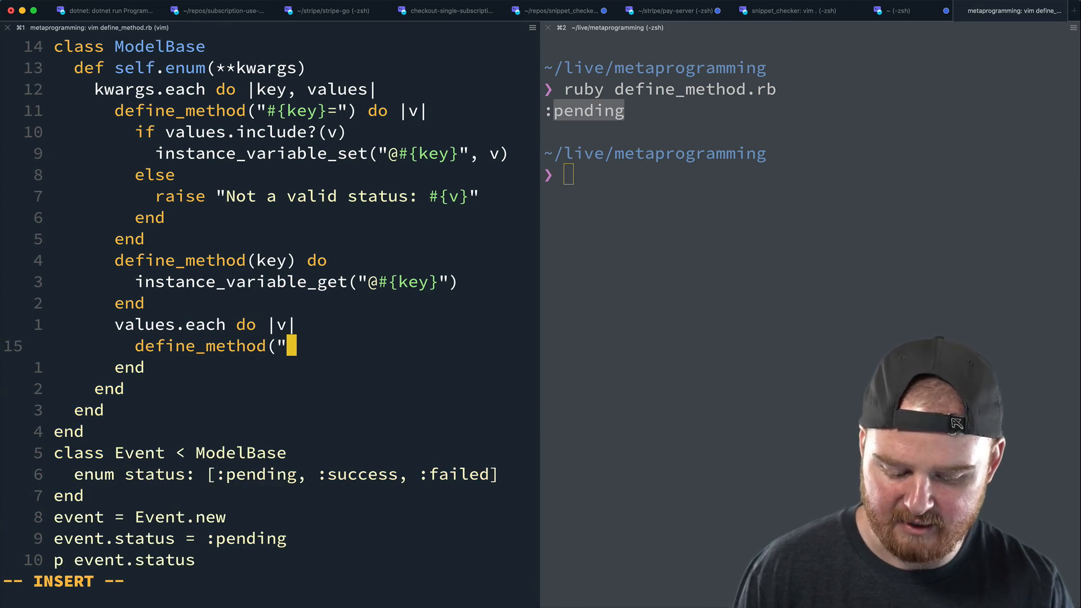
type("#{v}!~")
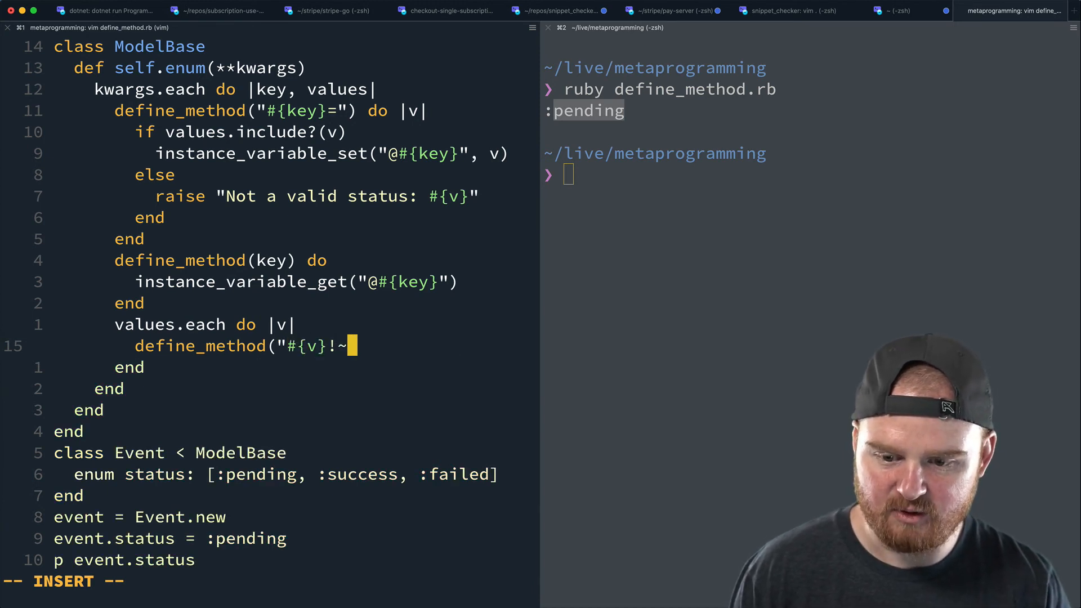
type("\") do")
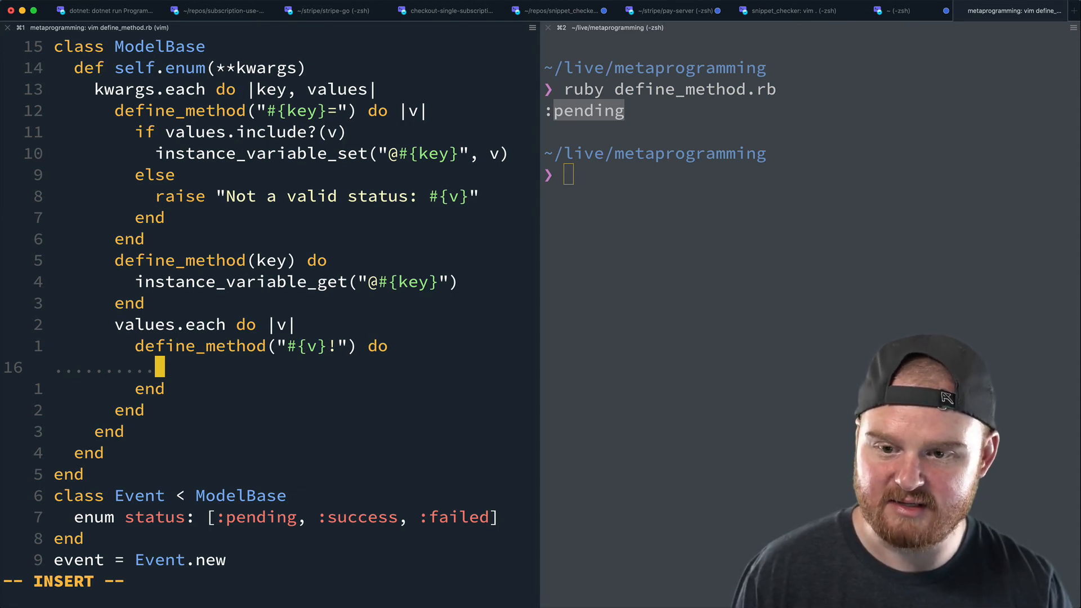
type("self.send")
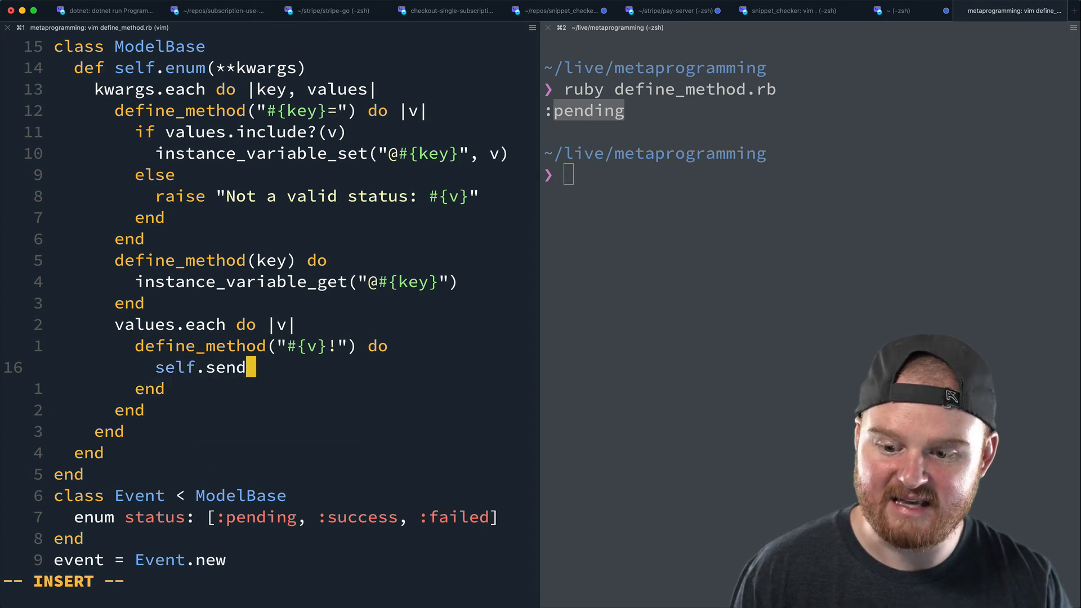
type("(")
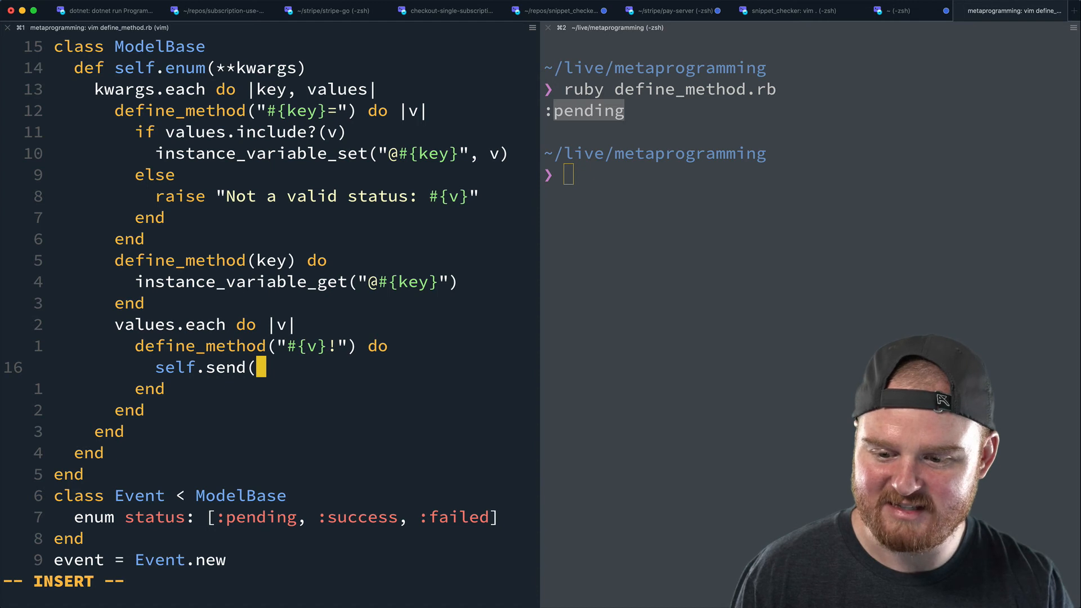
type("\"")
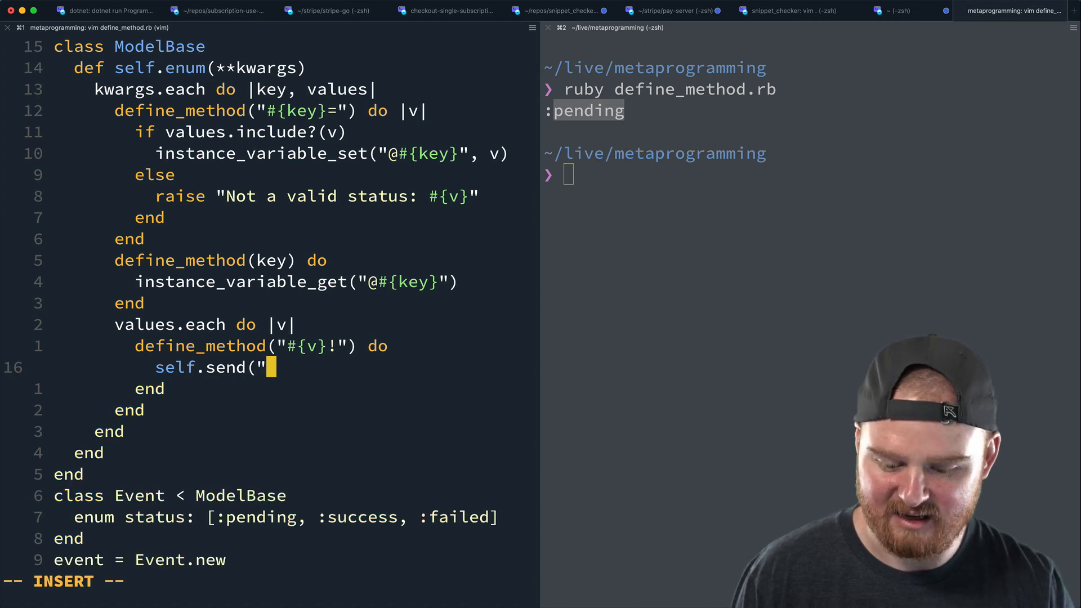
type("#{key}=\", v")
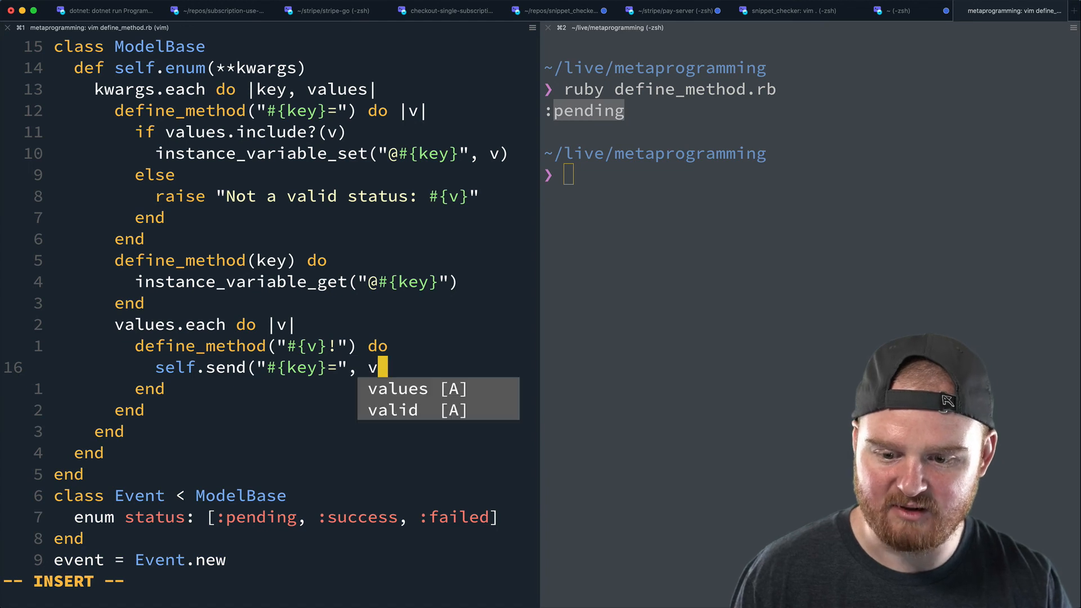
type(")")
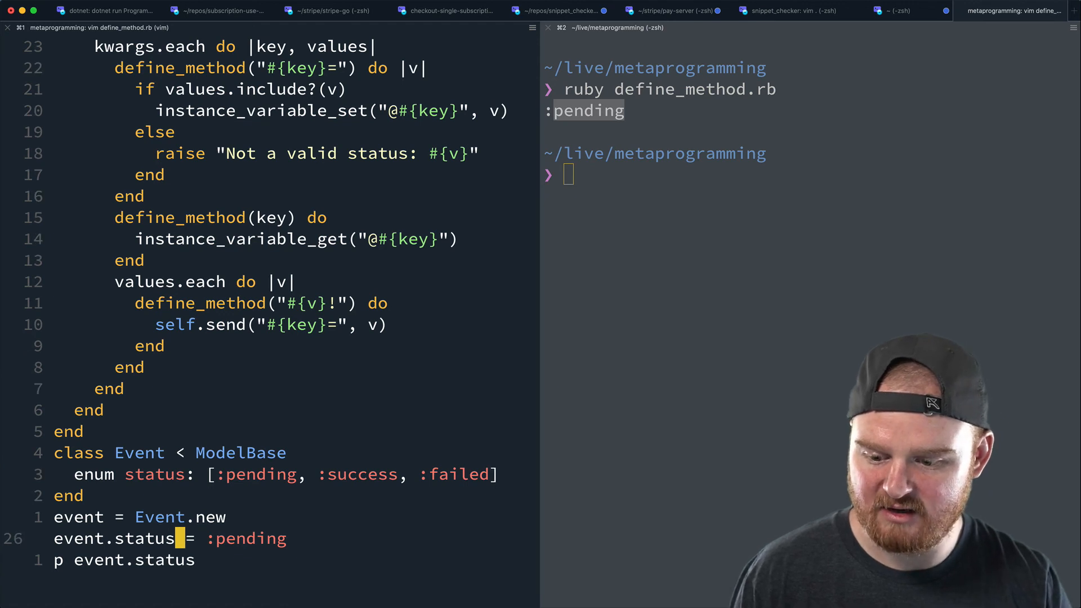
Replace the assignment with event.pending!, run, then add event.success! and rerun.
type("pendi")
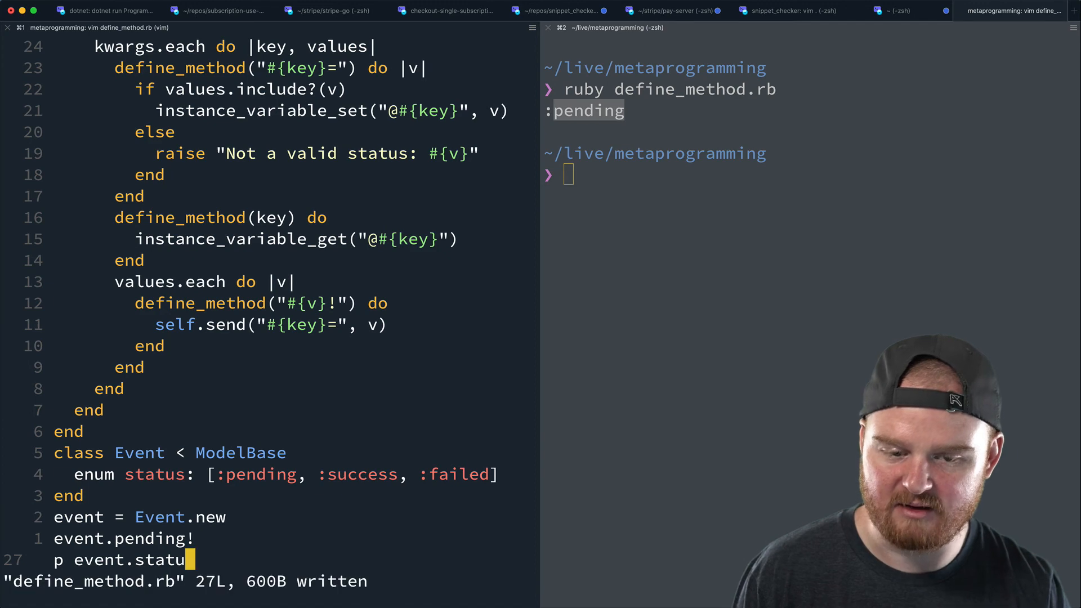
key("Enter")
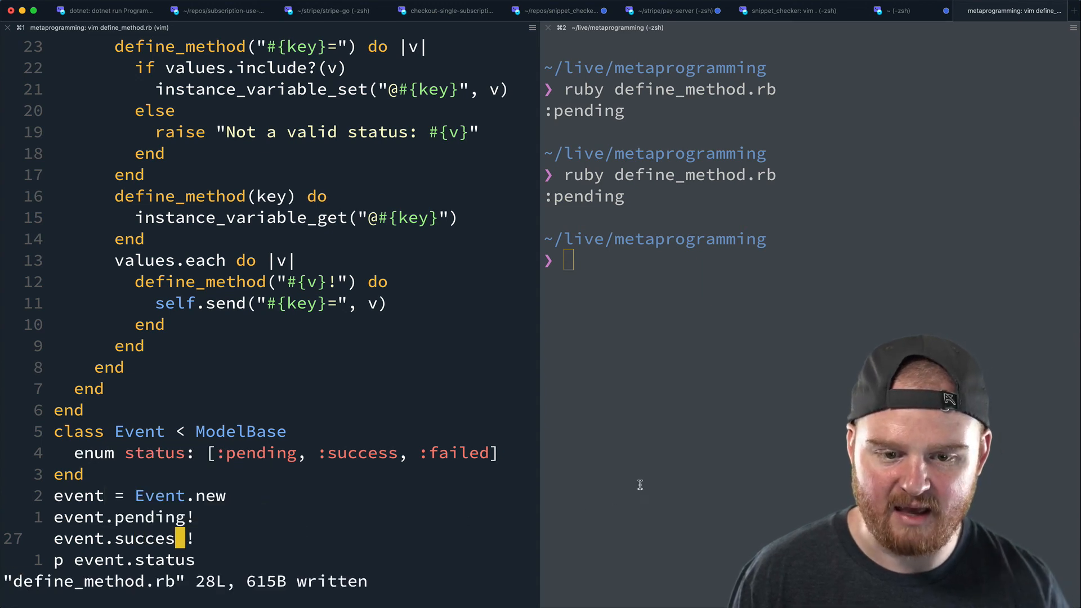
key("enter")
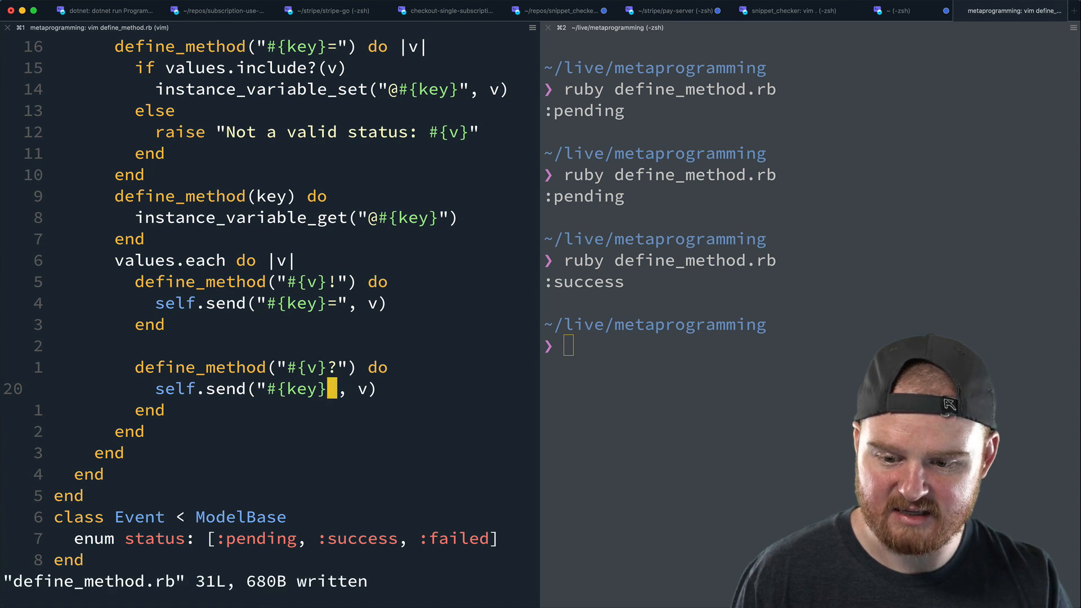
Make the "#{v}?" predicate method return self.send(key) == v.
type("x")
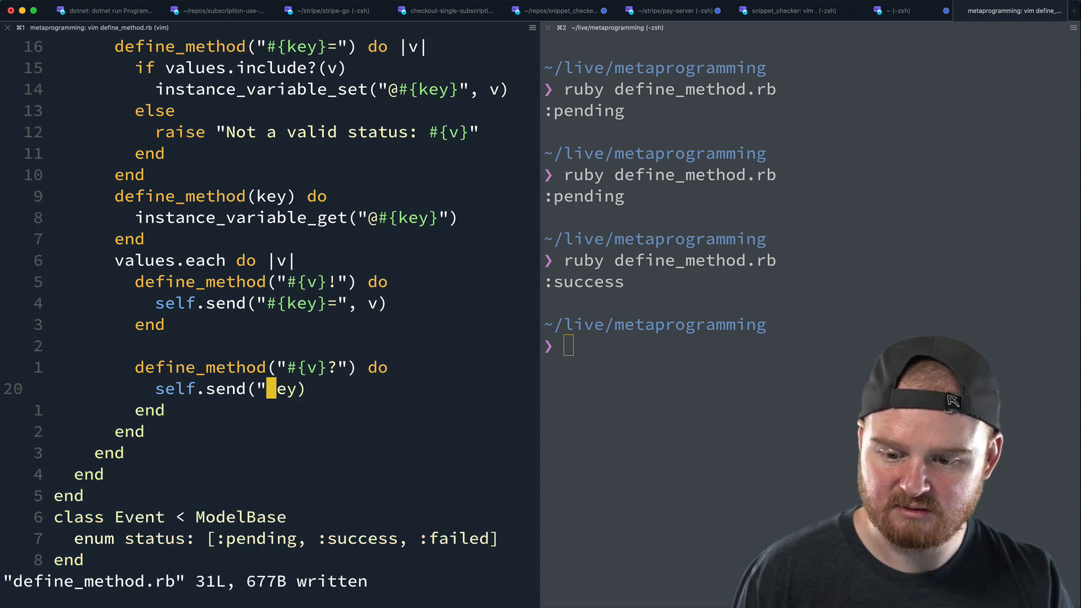
type("key")
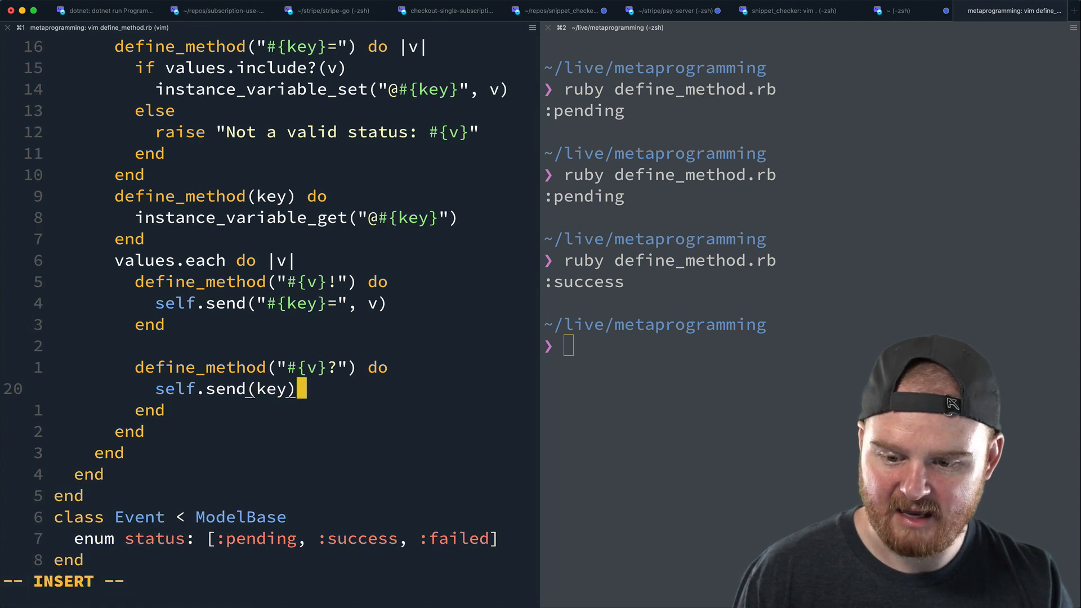
type("== v")
type("event")
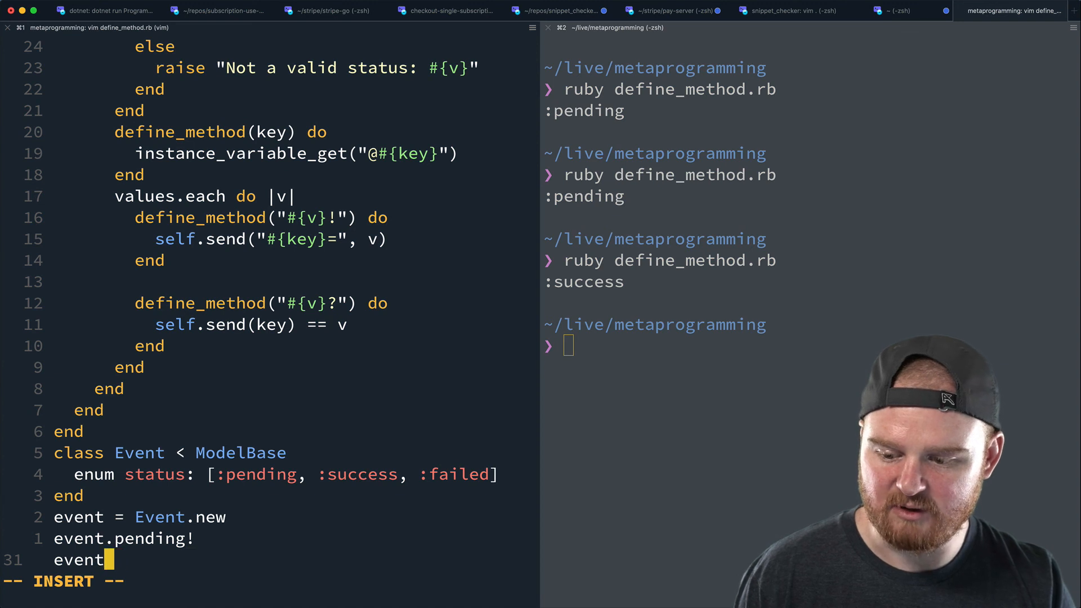
Print event.success? and event.pending?, running the script to show false then true.
type("puts.")
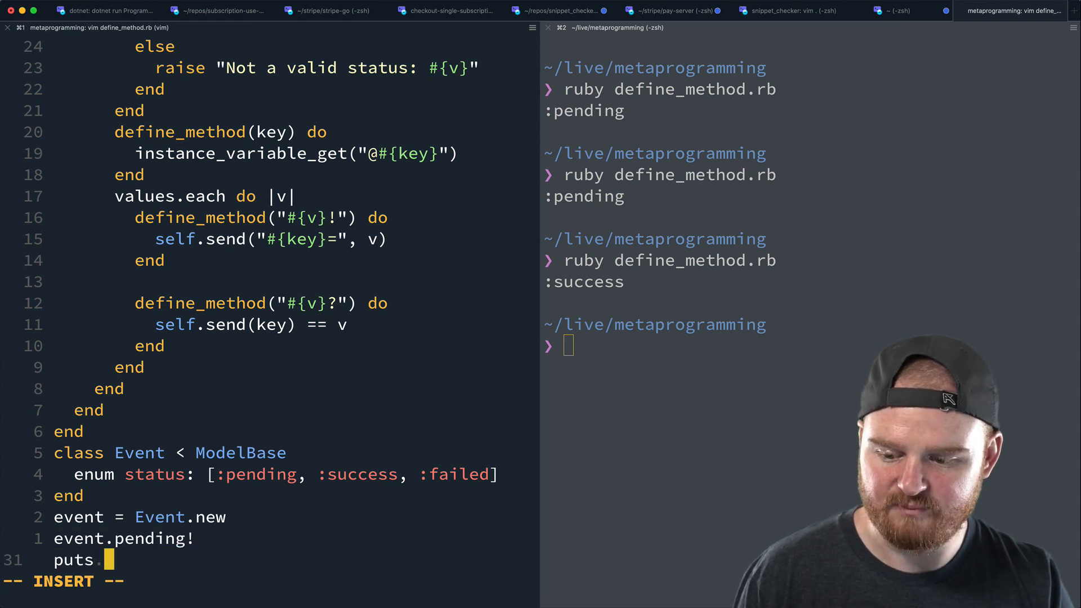
type("event.success?")
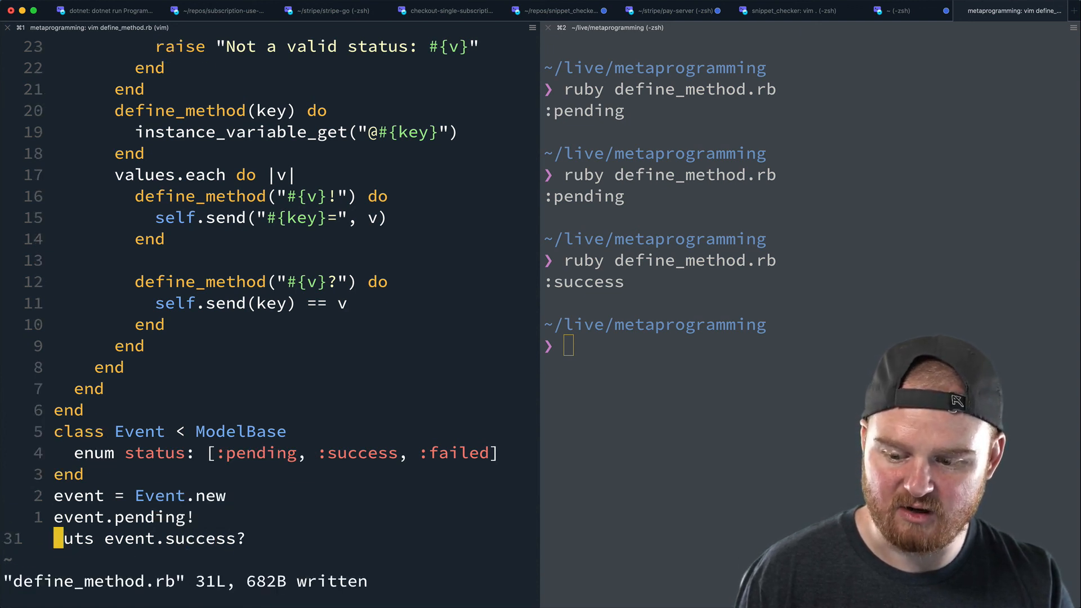
type("puts event.pen")
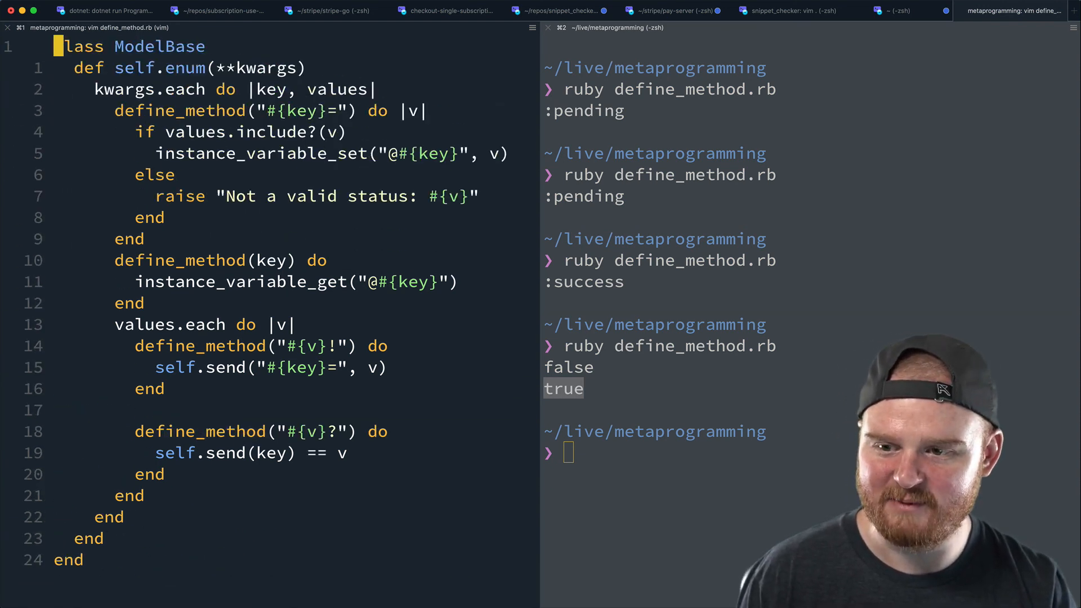
scroll("down", 3)
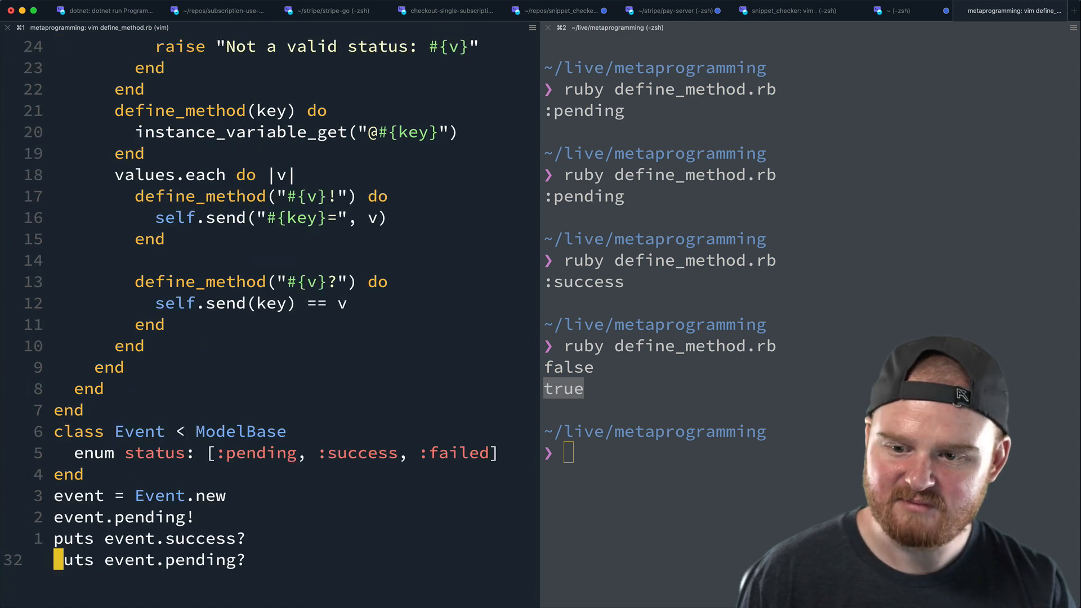